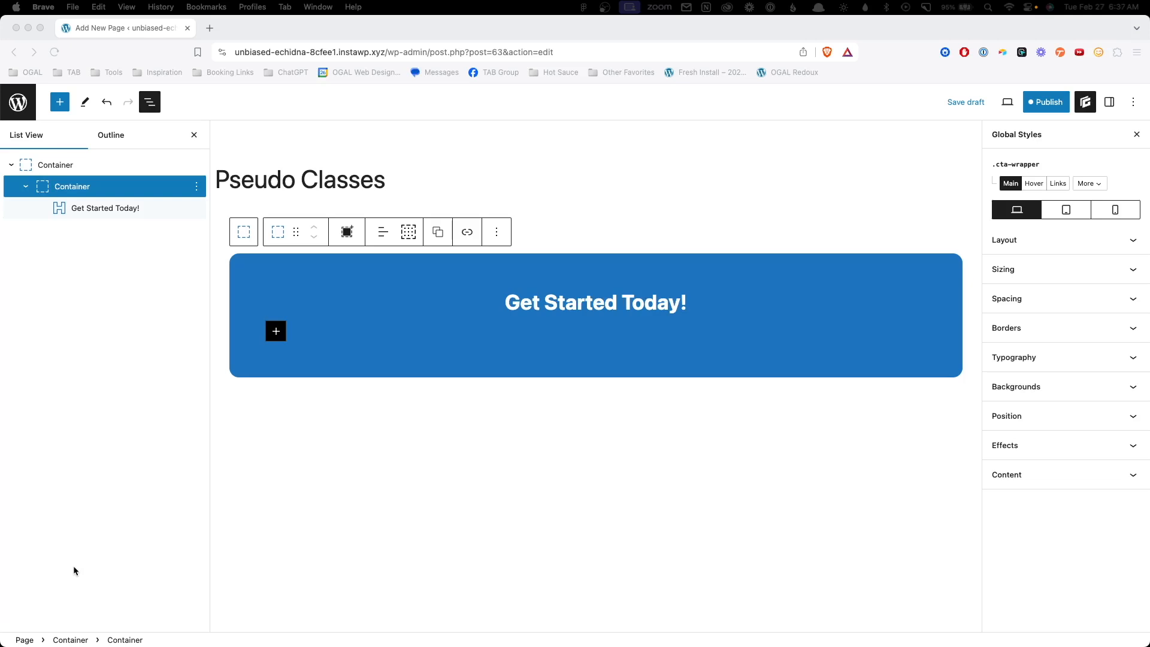
{"action": "mouse_move", "coordinate": [1071, 170]}
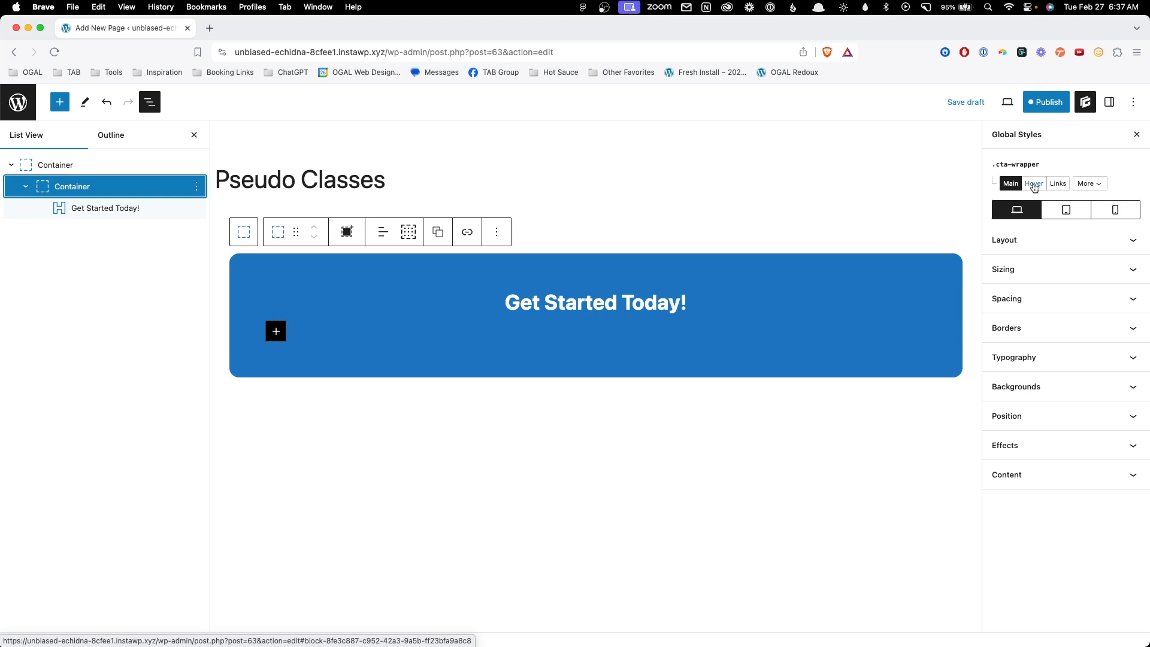
Step: Switch the .cta-wrapper global style to its Hover state to see the dark hover background
{"action": "left_click", "coordinate": [1034, 183]}
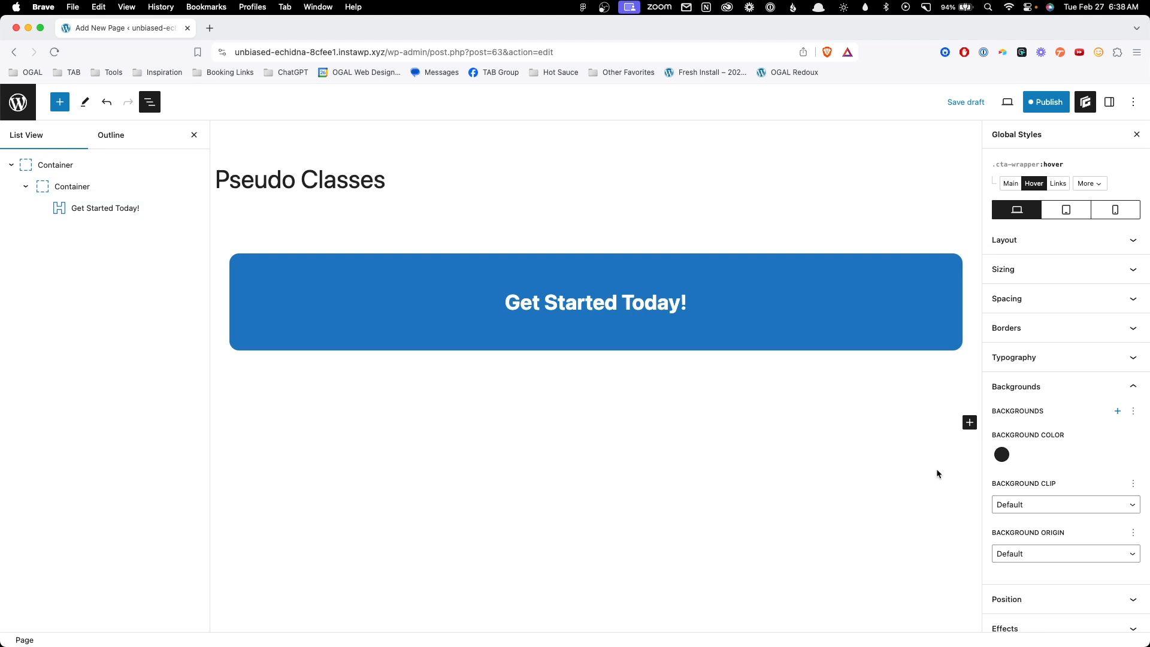
{"action": "mouse_move", "coordinate": [889, 365]}
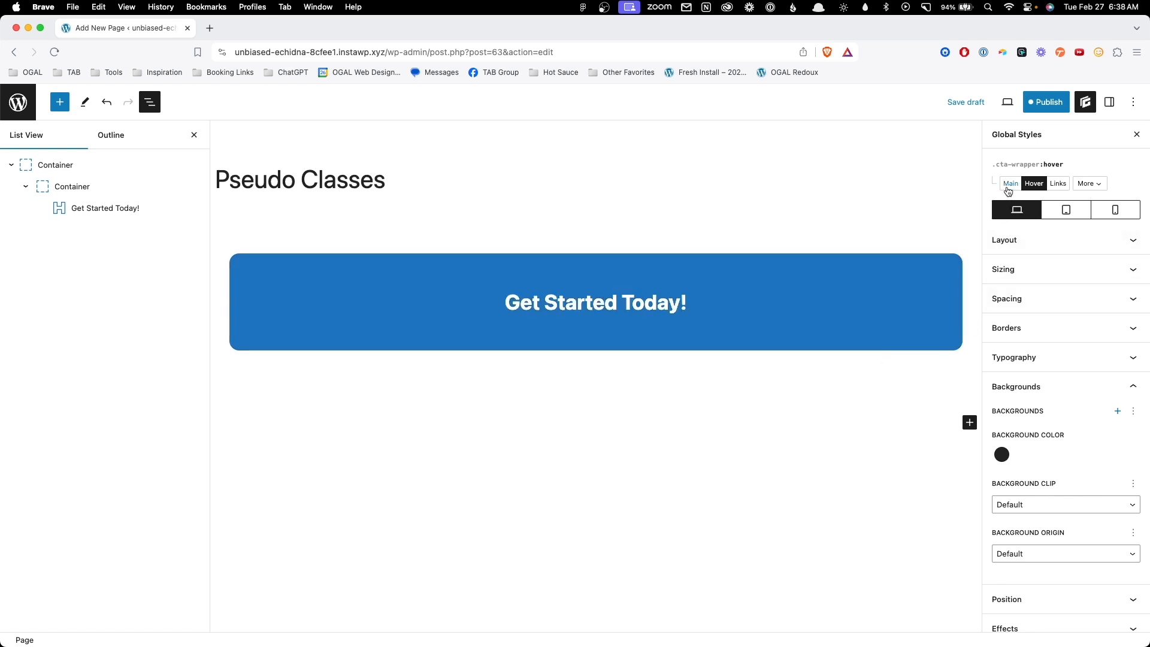
Step: Return to the Main selector, reselect the inner CTA container and list its selectors
{"action": "left_click", "coordinate": [1010, 184]}
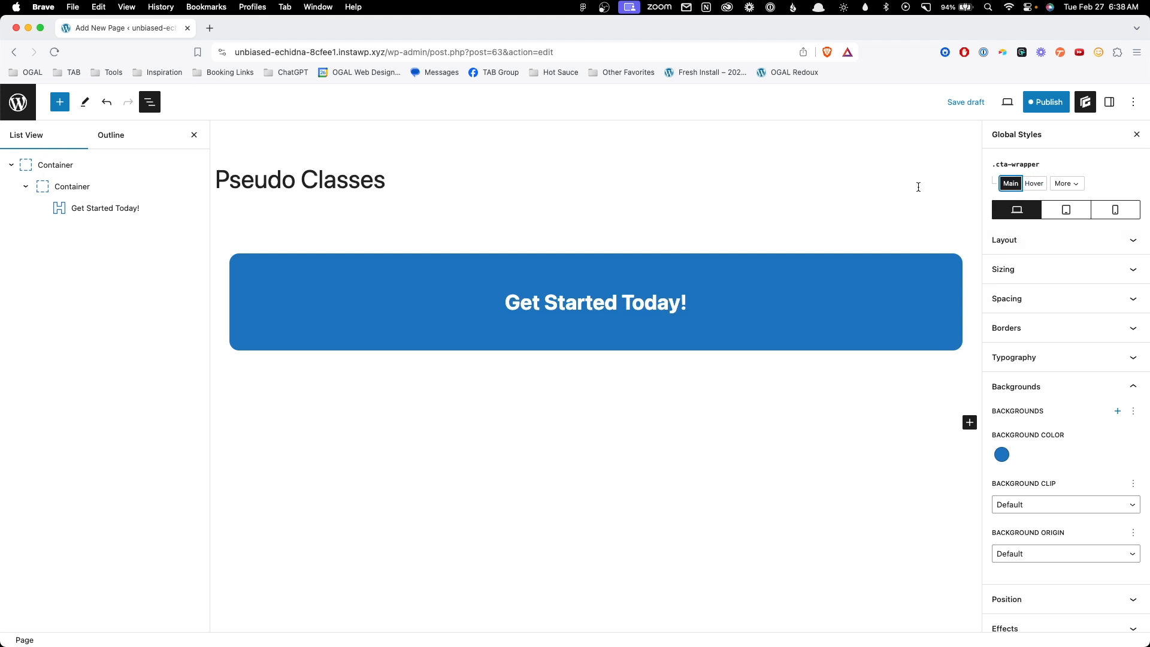
{"action": "left_click", "coordinate": [1002, 454]}
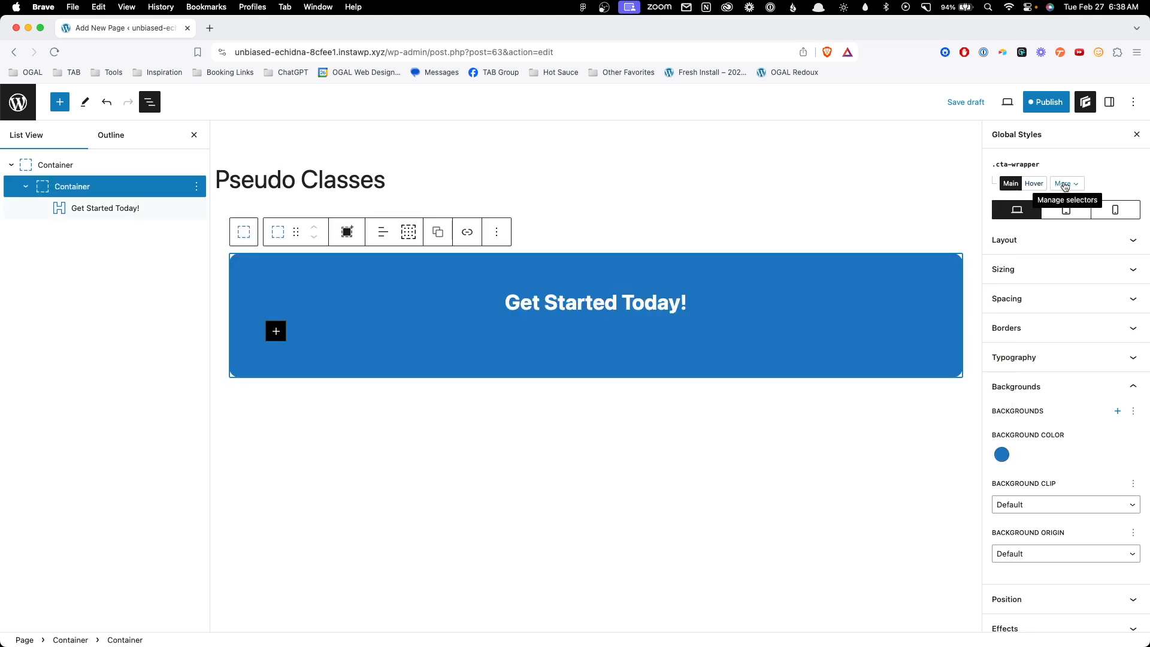
{"action": "left_click", "coordinate": [1064, 184]}
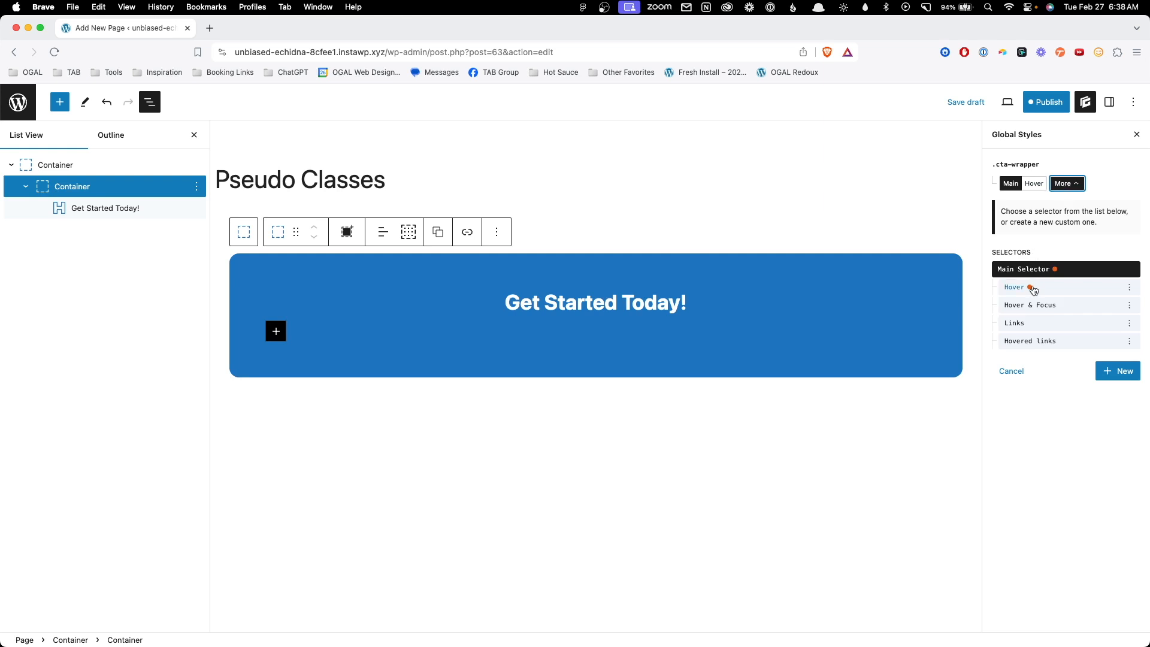
{"action": "mouse_move", "coordinate": [1039, 323]}
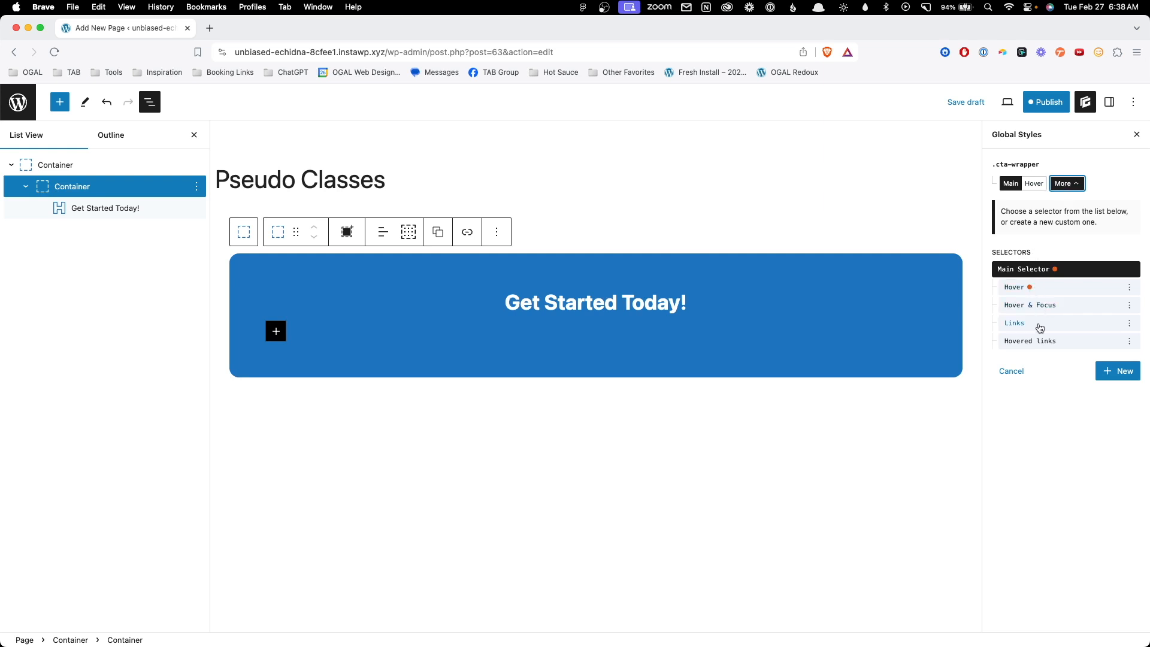
{"action": "mouse_move", "coordinate": [1033, 326]}
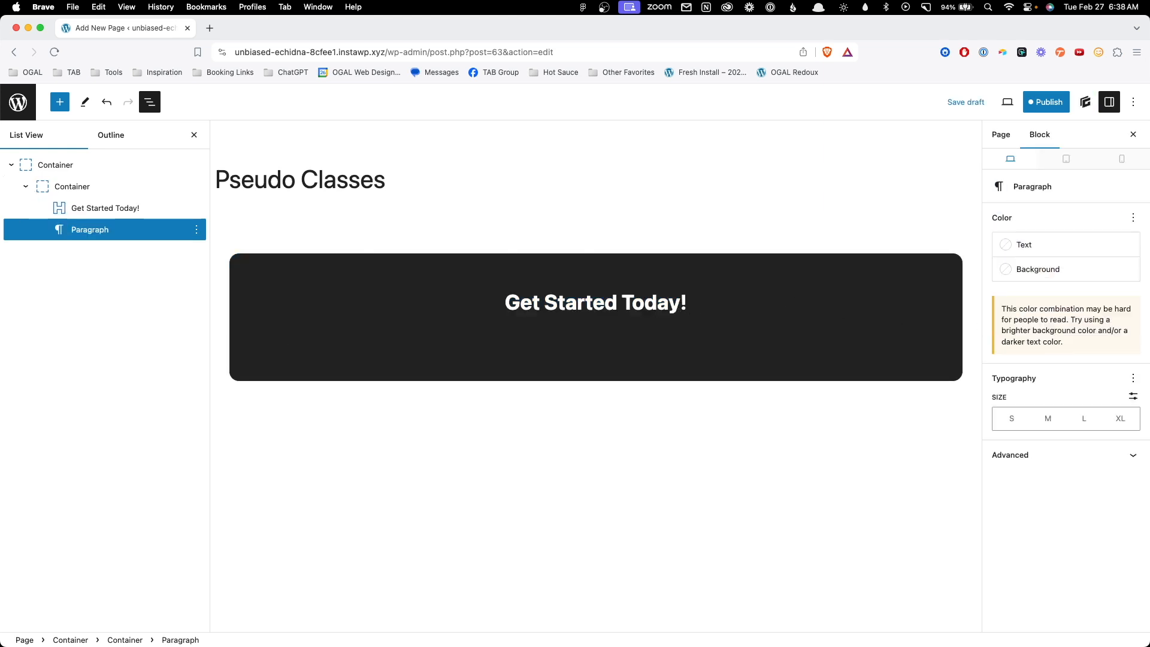
Step: Convert the empty paragraph into a Headline reading 'Link', linked to '#'
{"action": "left_click", "coordinate": [60, 102]}
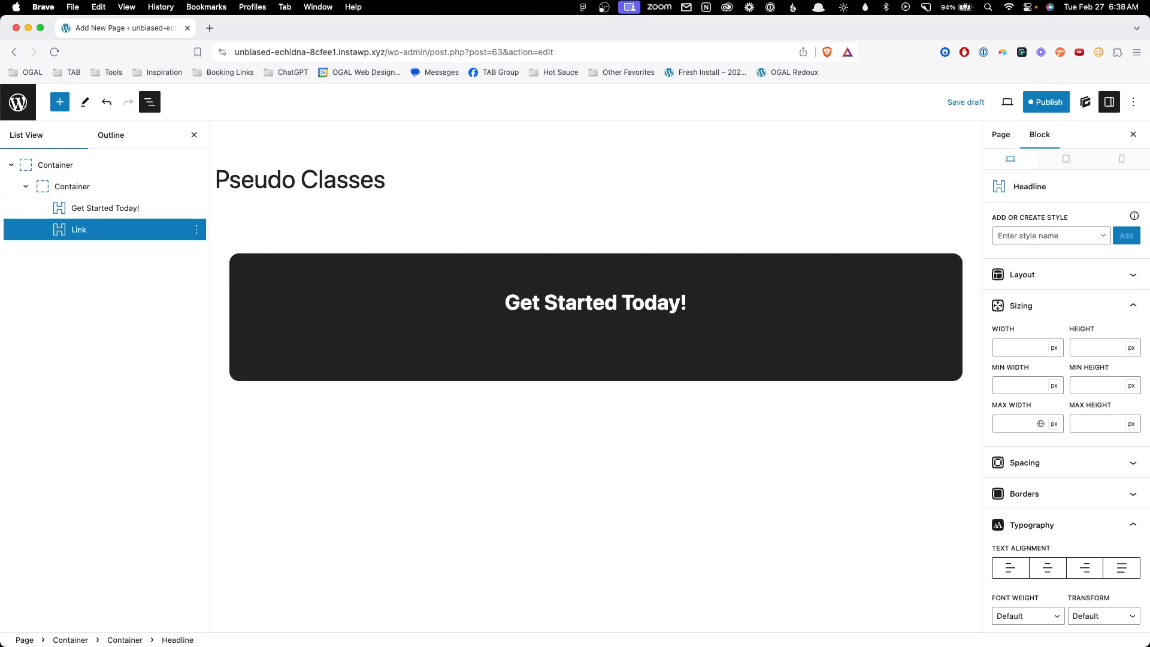
{"action": "left_click", "coordinate": [546, 293]}
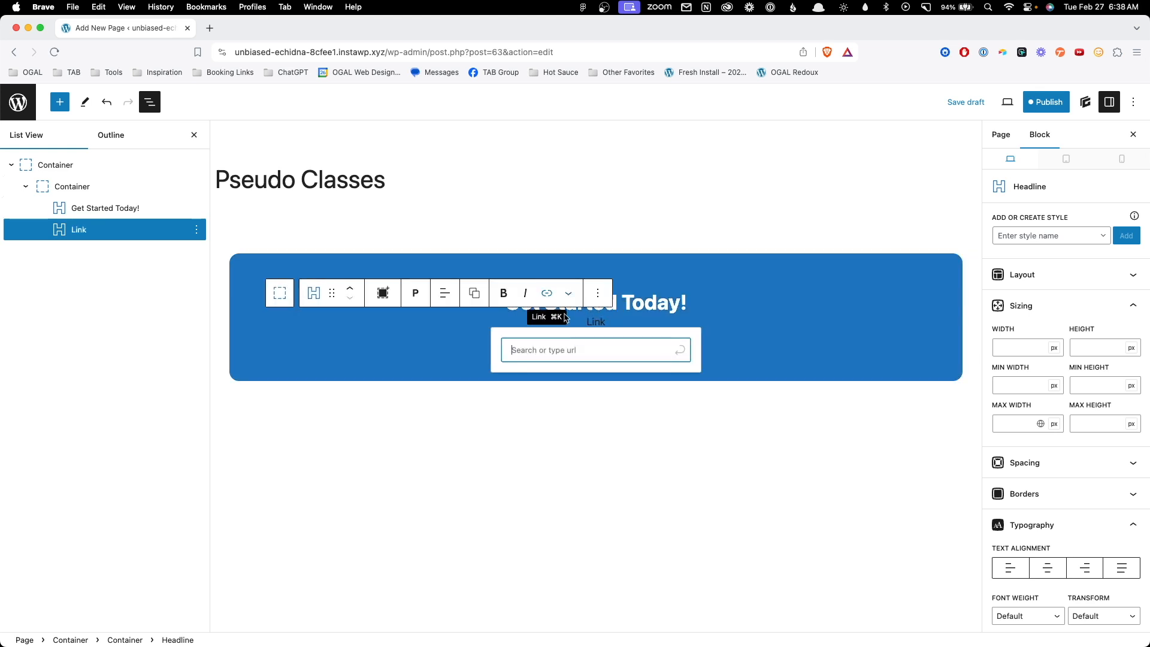
{"action": "type", "text": "#"}
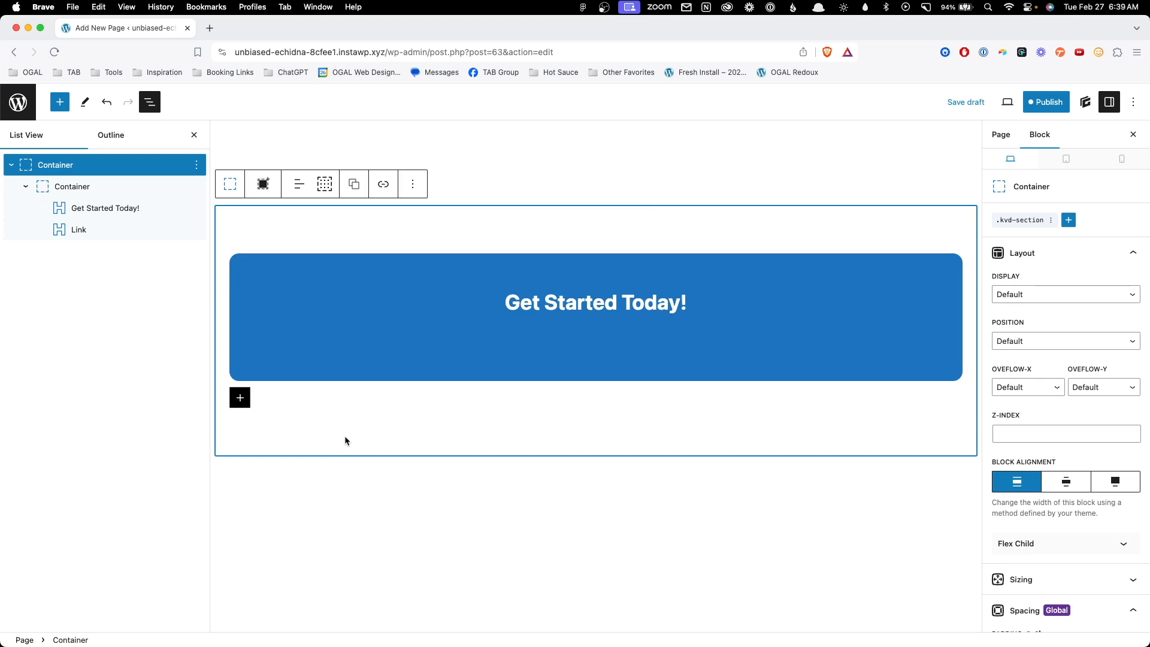
{"action": "mouse_move", "coordinate": [179, 339]}
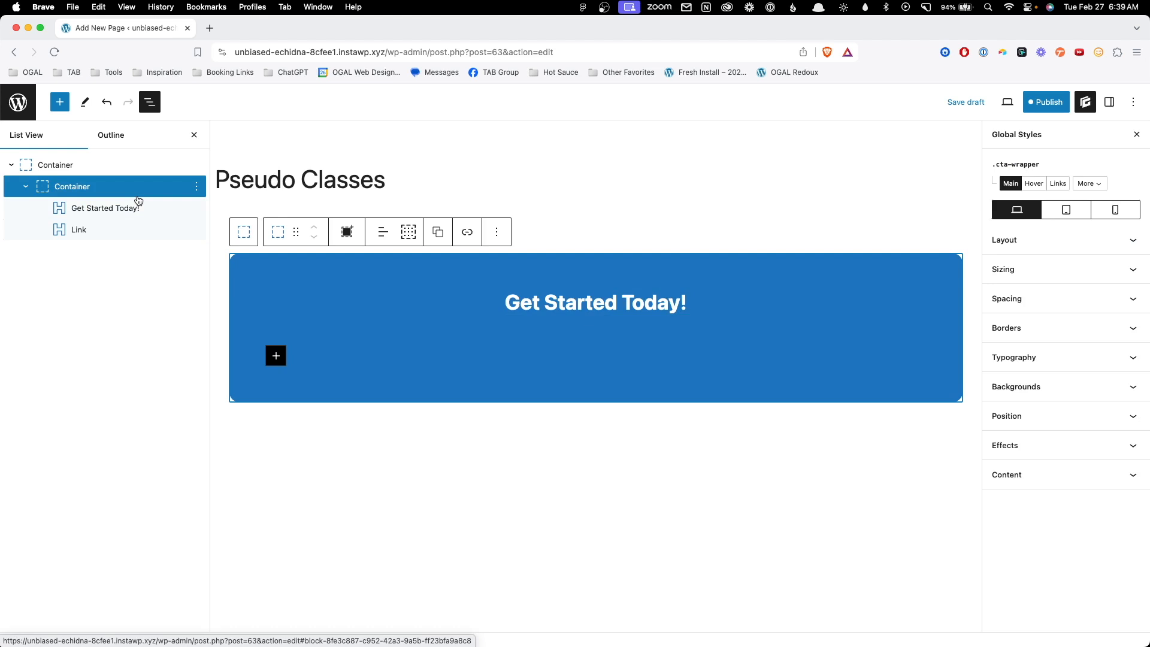
{"action": "mouse_move", "coordinate": [801, 198]}
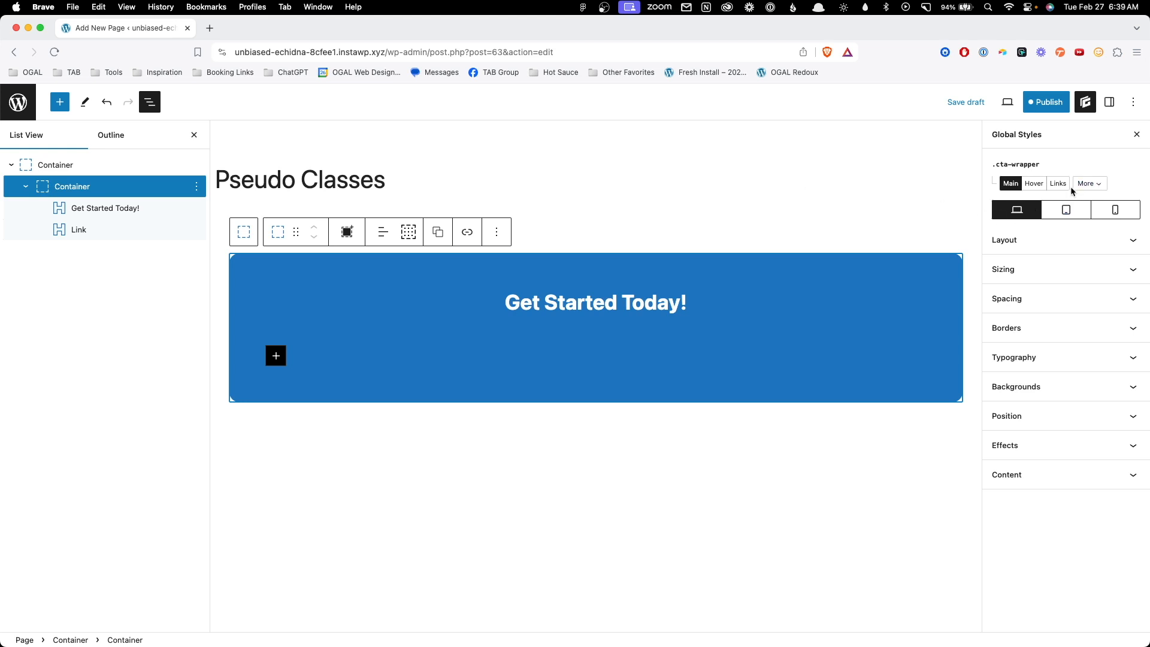
{"action": "mouse_move", "coordinate": [1088, 183]}
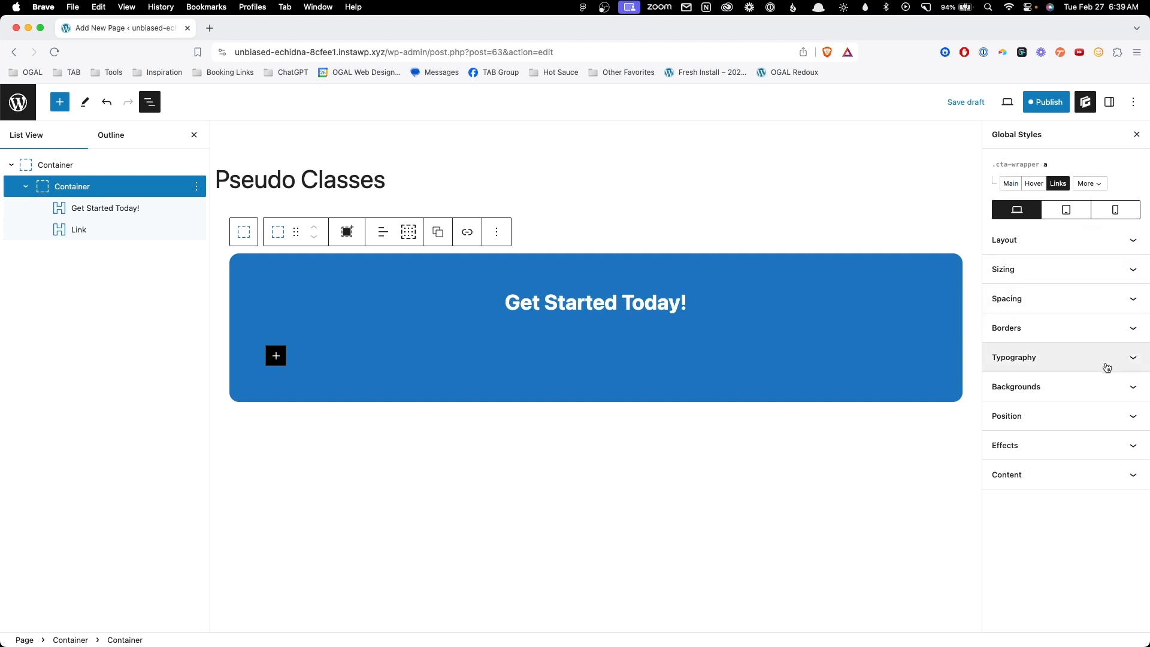
Step: Give CTA links a white text colour and add a linked test headline below the CTA
{"action": "left_click", "coordinate": [1014, 357]}
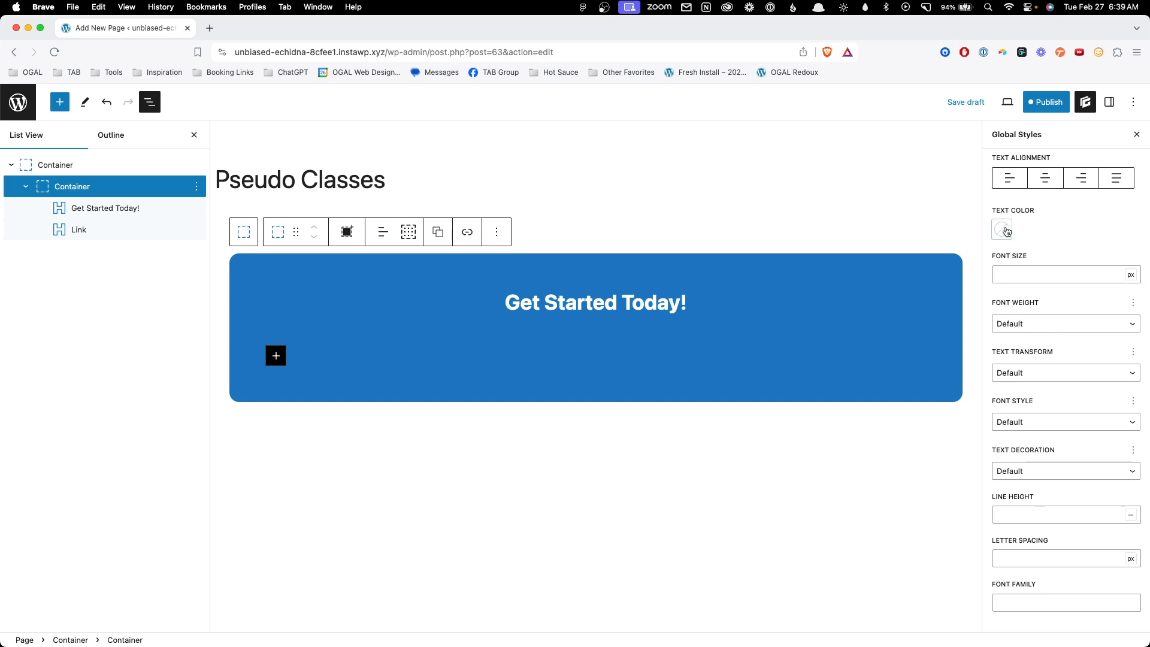
{"action": "left_click", "coordinate": [1002, 229]}
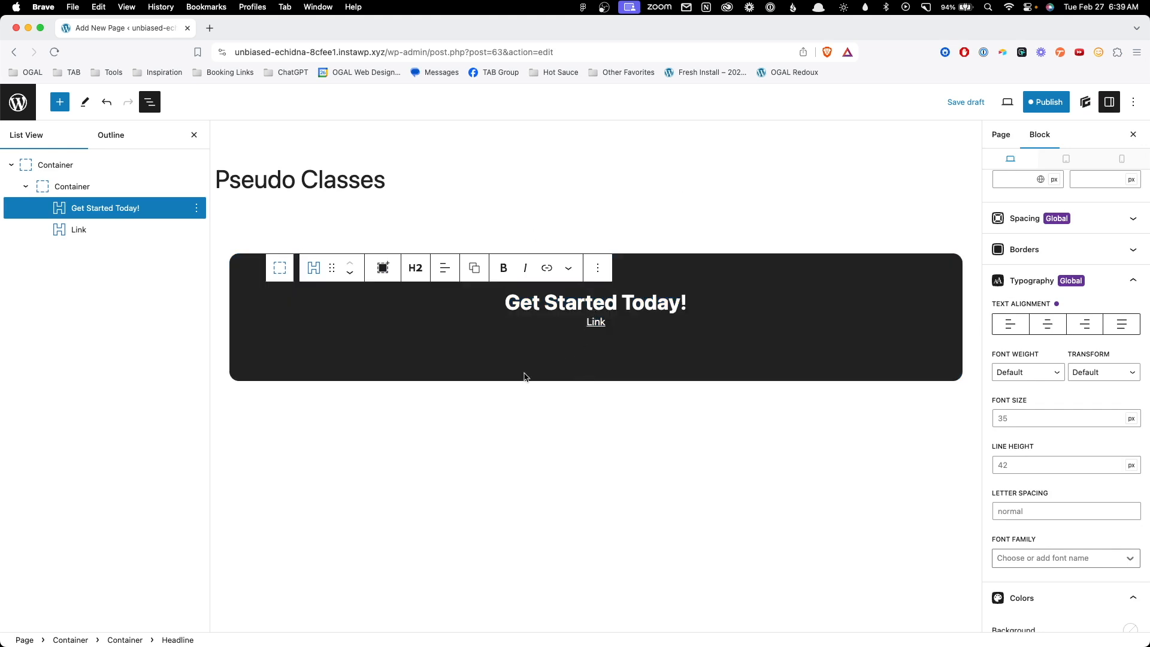
{"action": "left_click", "coordinate": [240, 398]}
{"action": "type", "text": "asdfasd"}
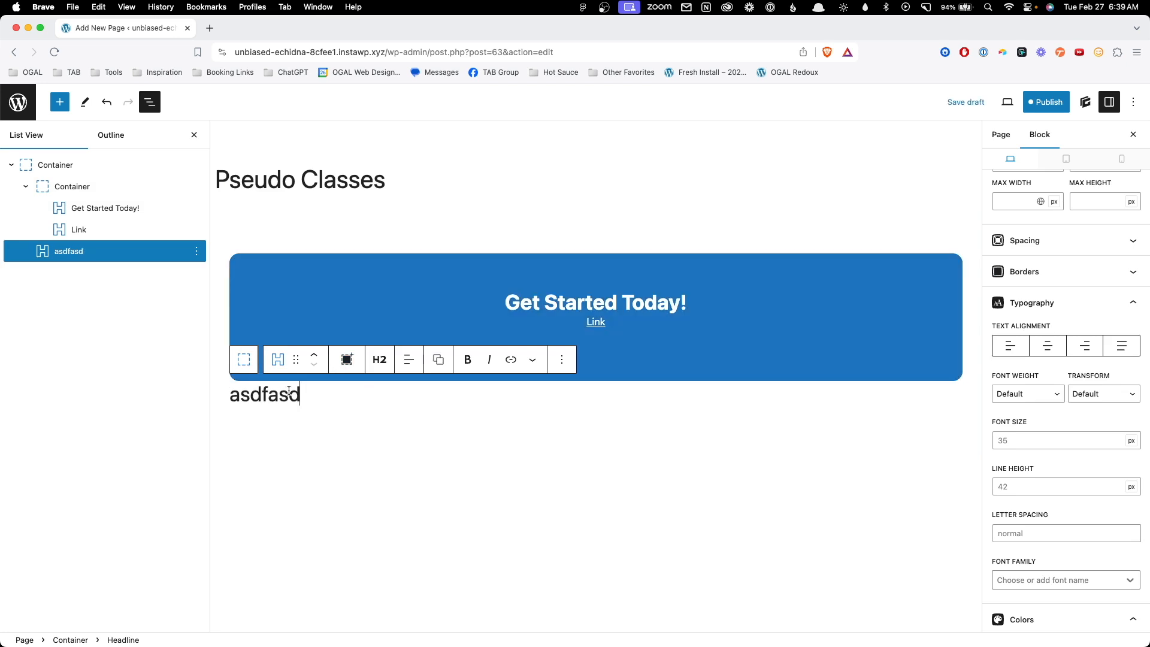
{"action": "left_click", "coordinate": [511, 359]}
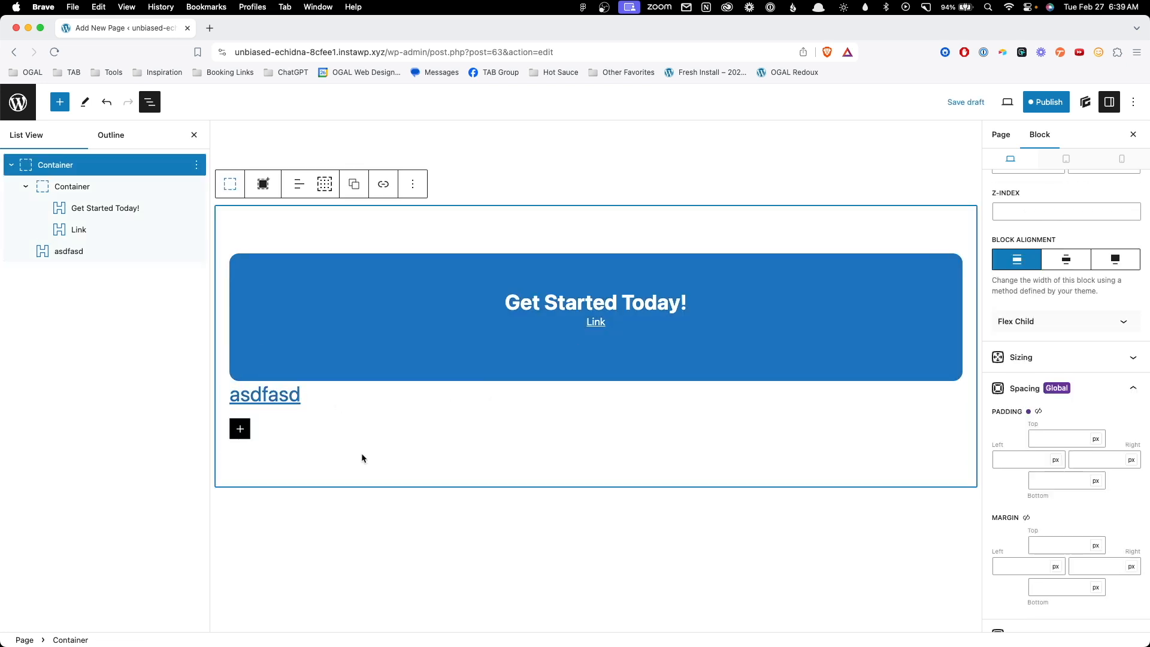
{"action": "mouse_move", "coordinate": [360, 454]}
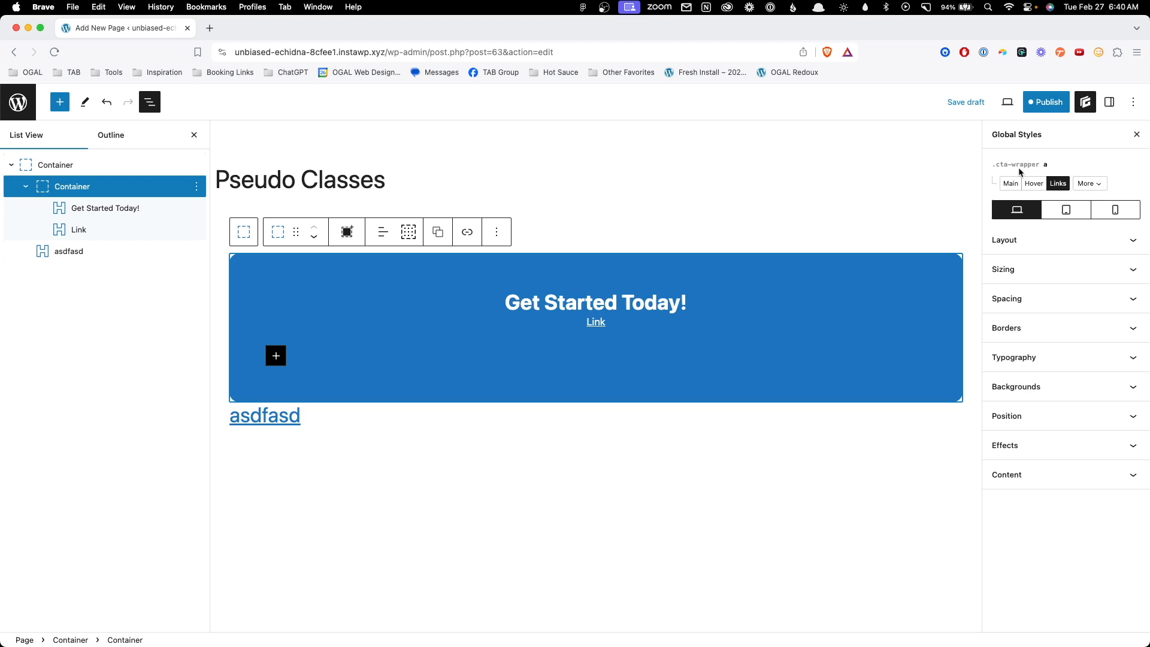
Step: Open the .cta-wrapper selector list to choose the Hovered links variant
{"action": "left_click", "coordinate": [1088, 184]}
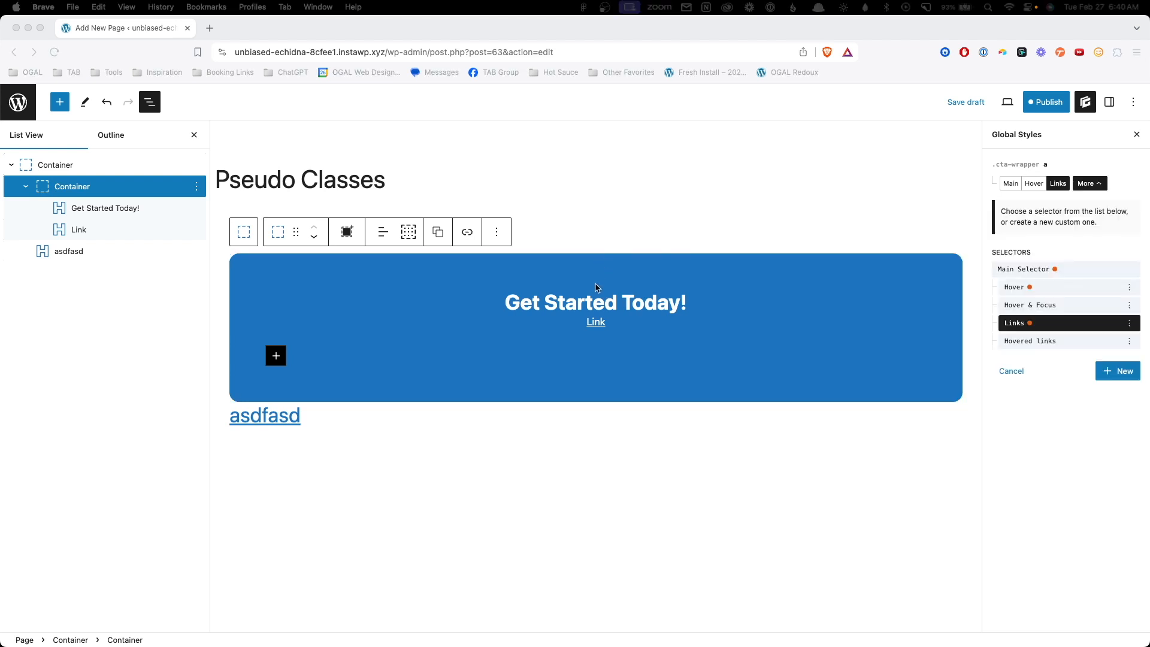
{"action": "mouse_move", "coordinate": [596, 328]}
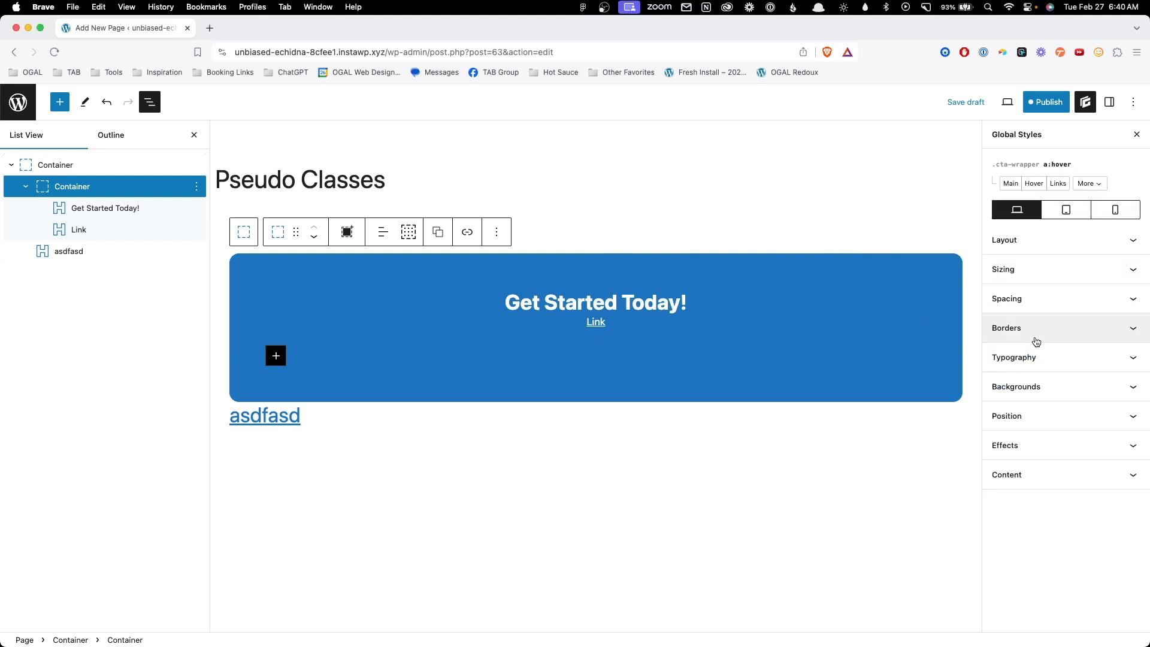
{"action": "mouse_move", "coordinate": [1029, 370]}
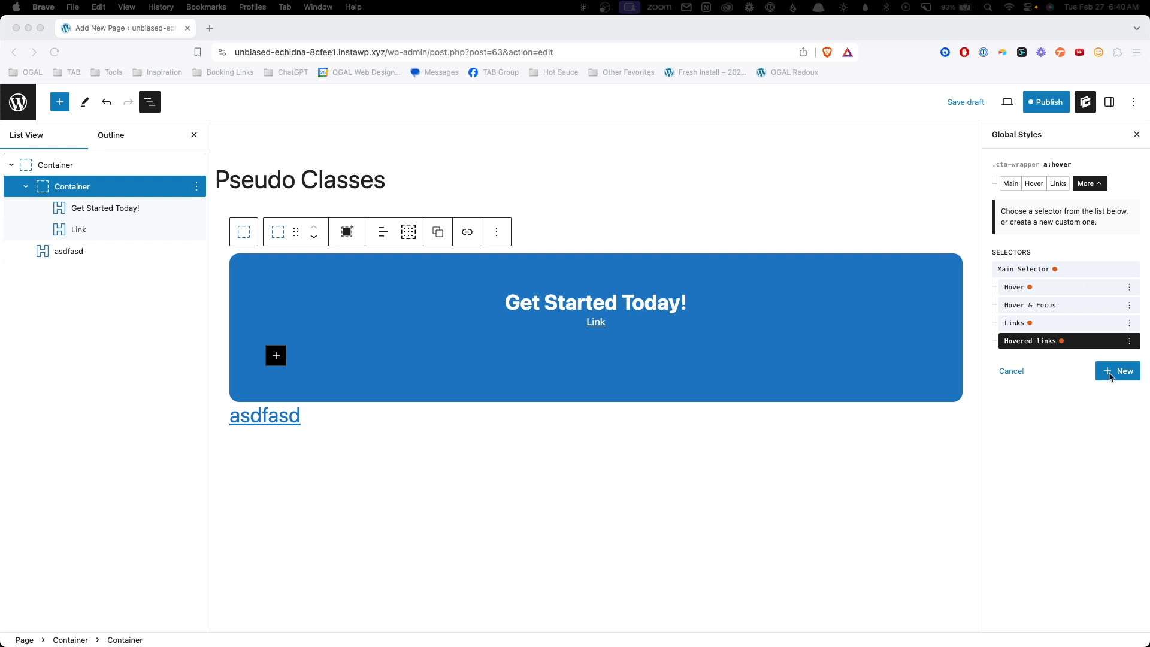
Step: Open the New custom selector form showing interaction, link and pseudo-element presets
{"action": "left_click", "coordinate": [1118, 370]}
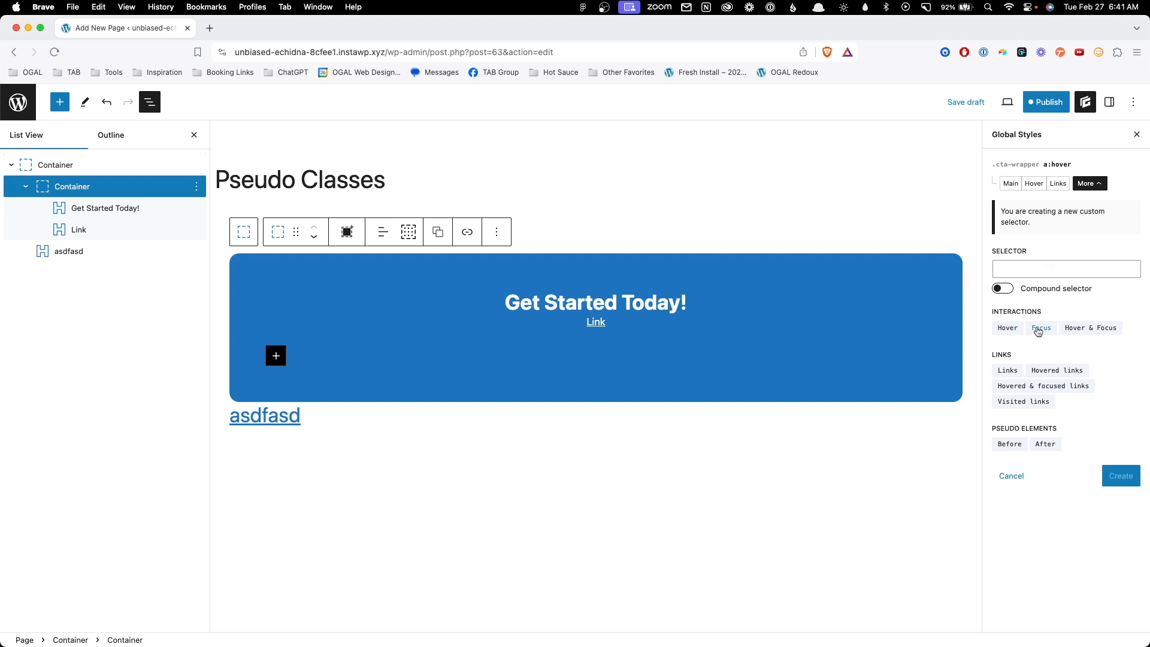
{"action": "mouse_move", "coordinate": [1082, 343]}
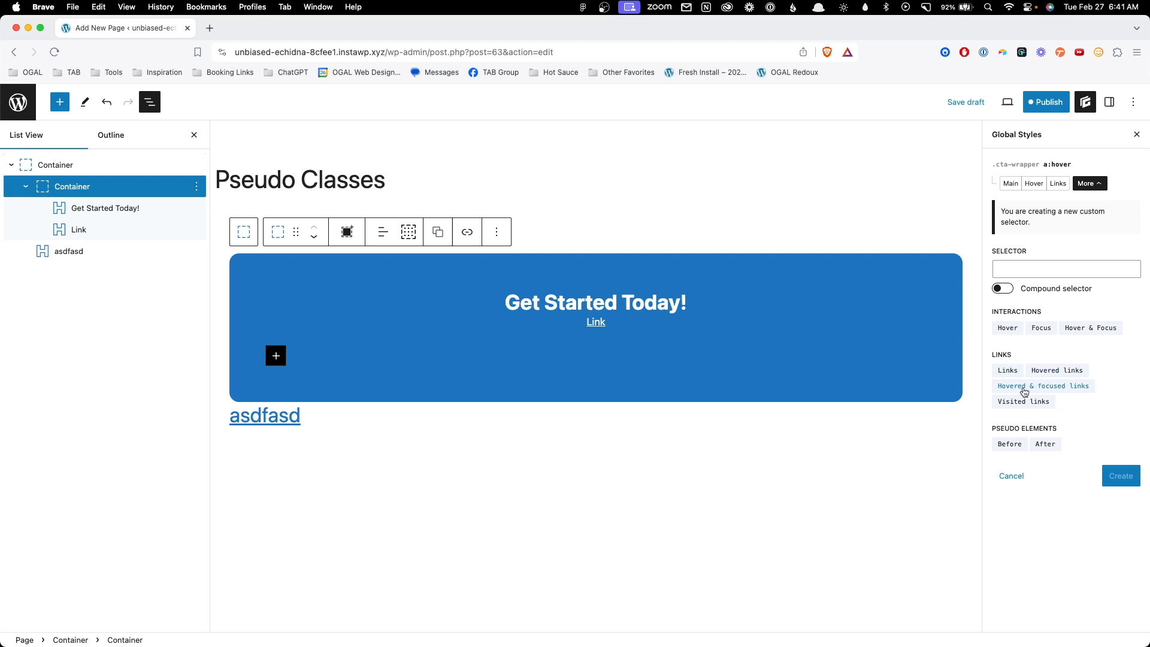
{"action": "mouse_move", "coordinate": [1024, 402]}
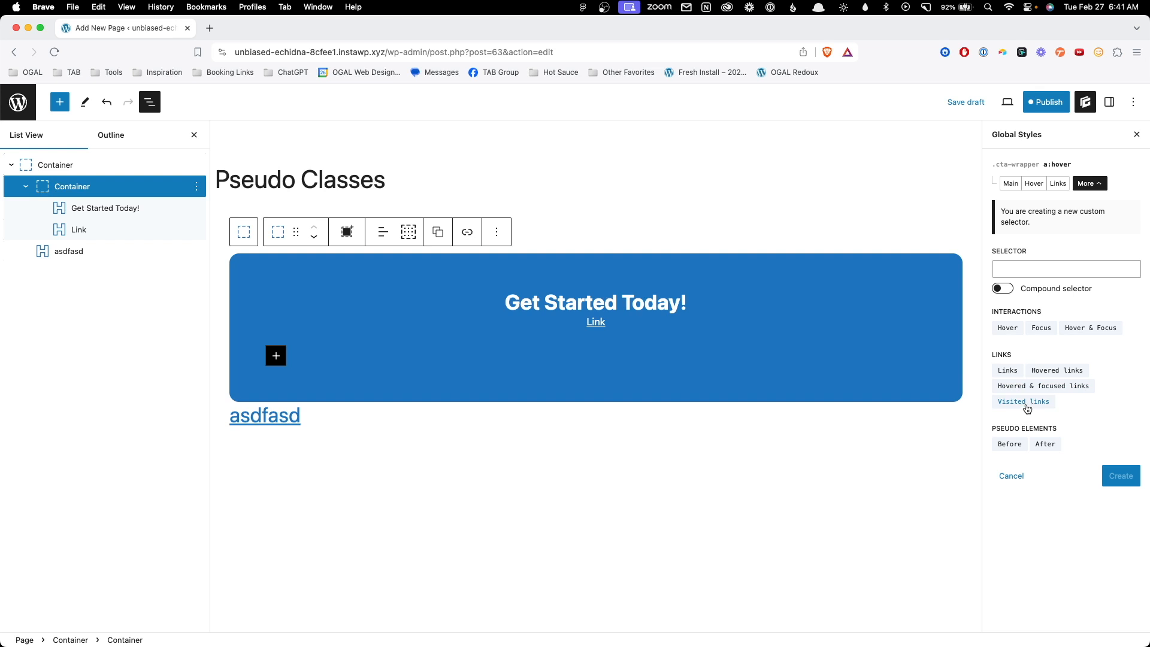
{"action": "mouse_move", "coordinate": [1027, 444]}
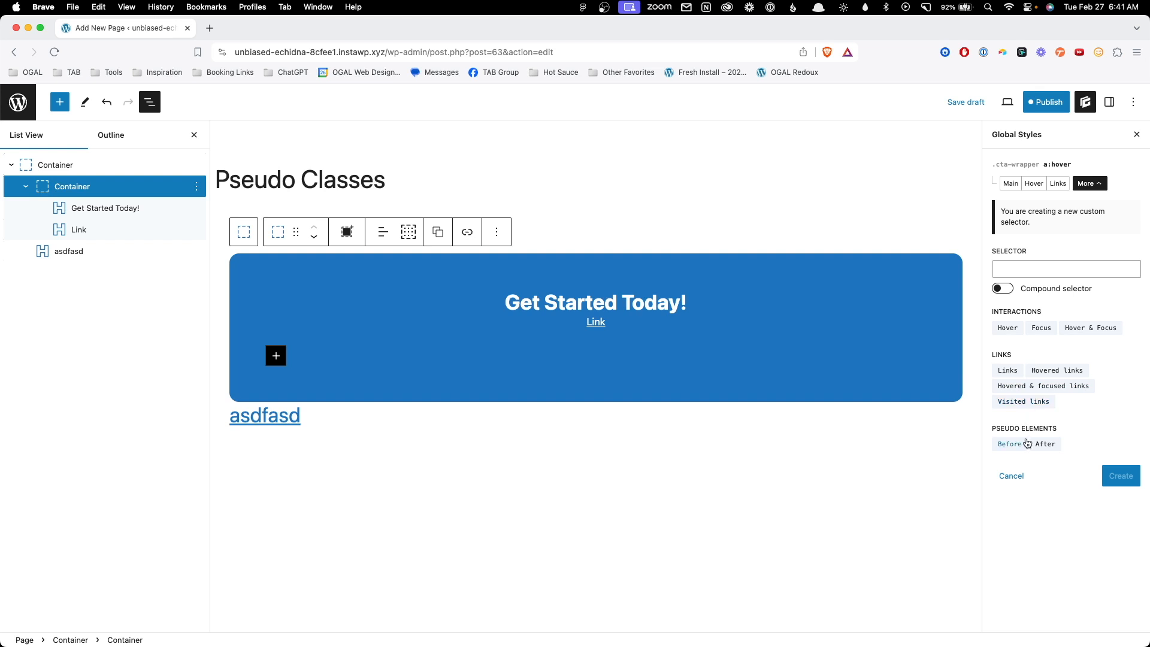
{"action": "mouse_move", "coordinate": [1071, 430]}
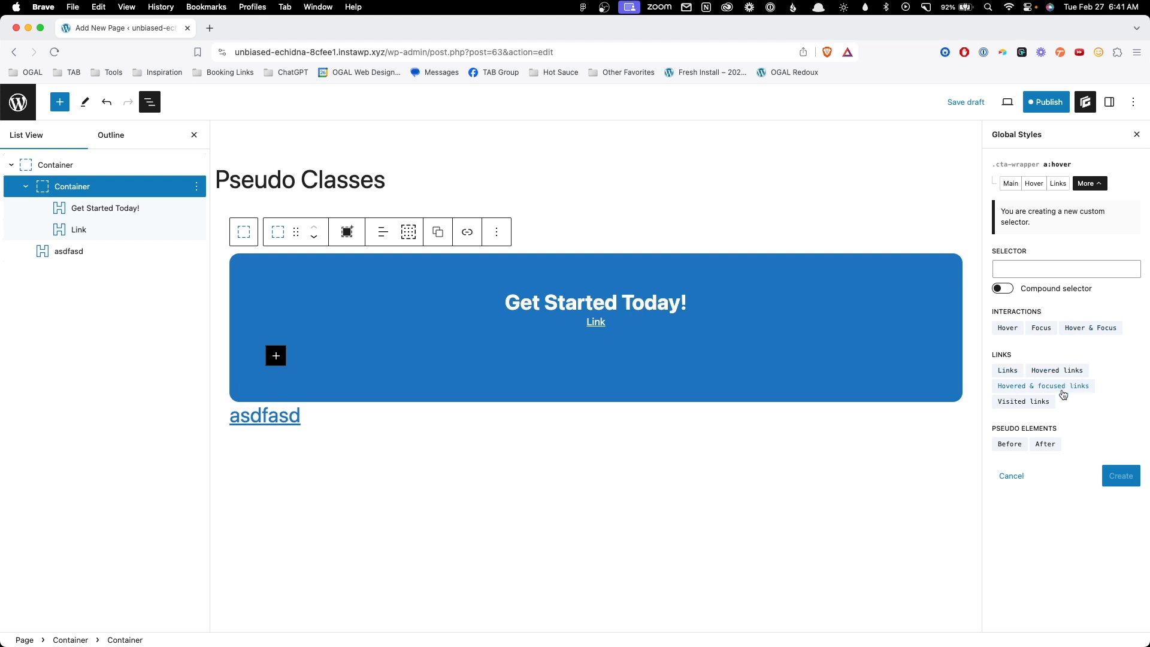
{"action": "mouse_move", "coordinate": [1091, 327]}
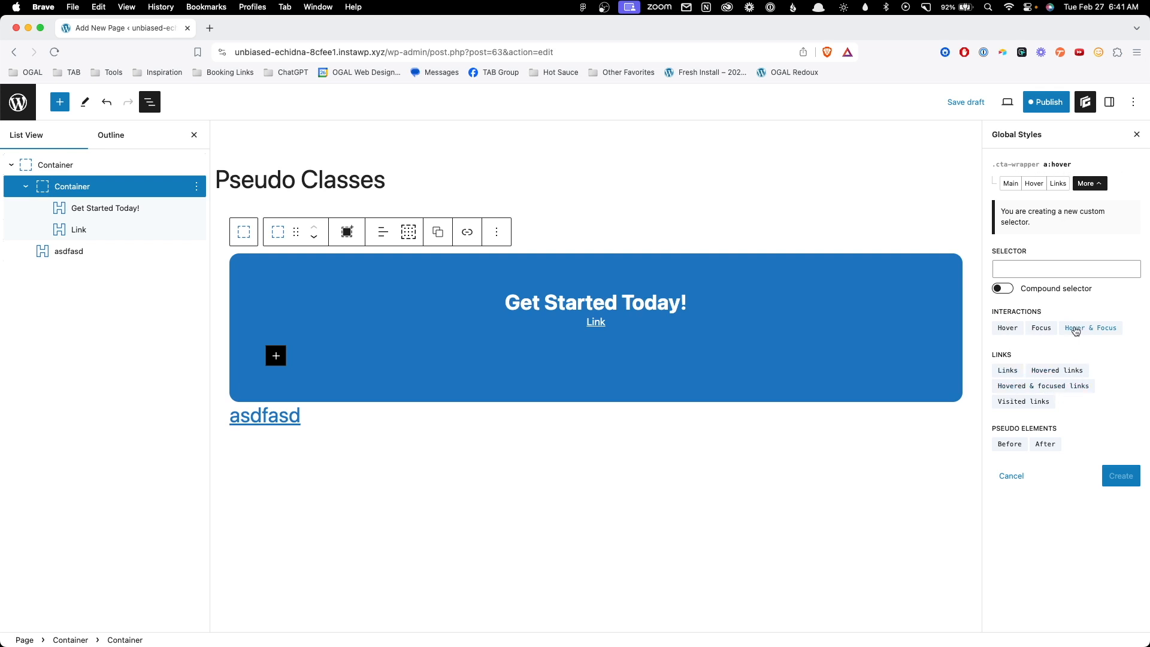
Step: Update the hover selector with a compound hover interaction, then enter 'h2' as a new selector
{"action": "left_click", "coordinate": [1066, 268]}
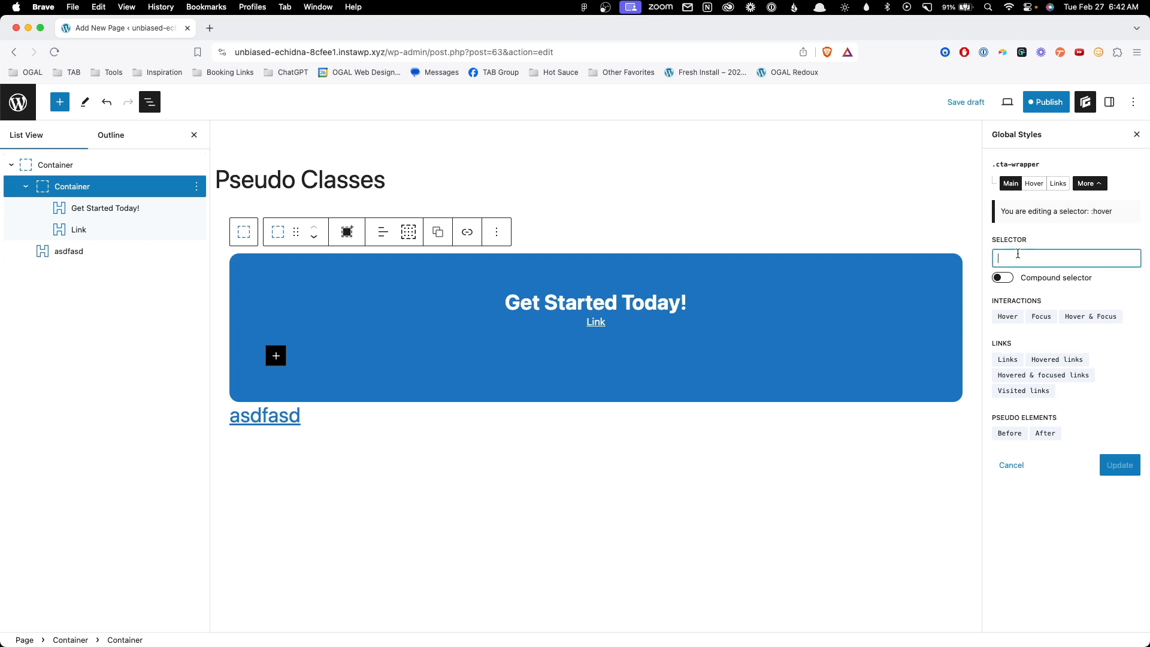
{"action": "left_click", "coordinate": [1002, 278]}
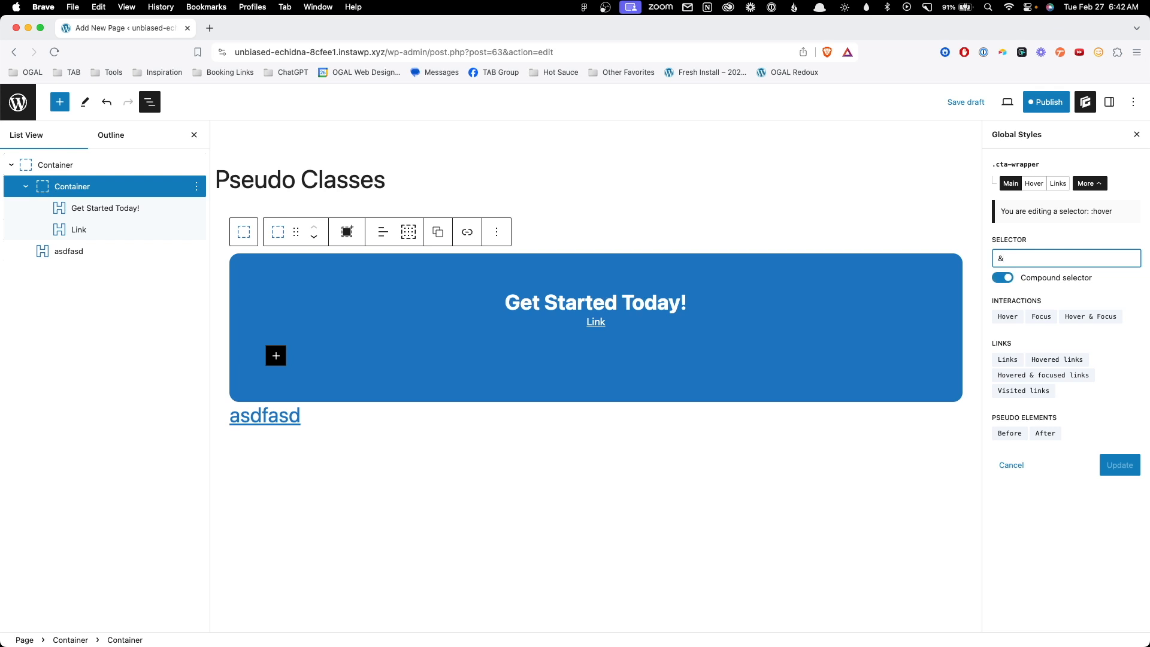
{"action": "left_click", "coordinate": [1007, 316]}
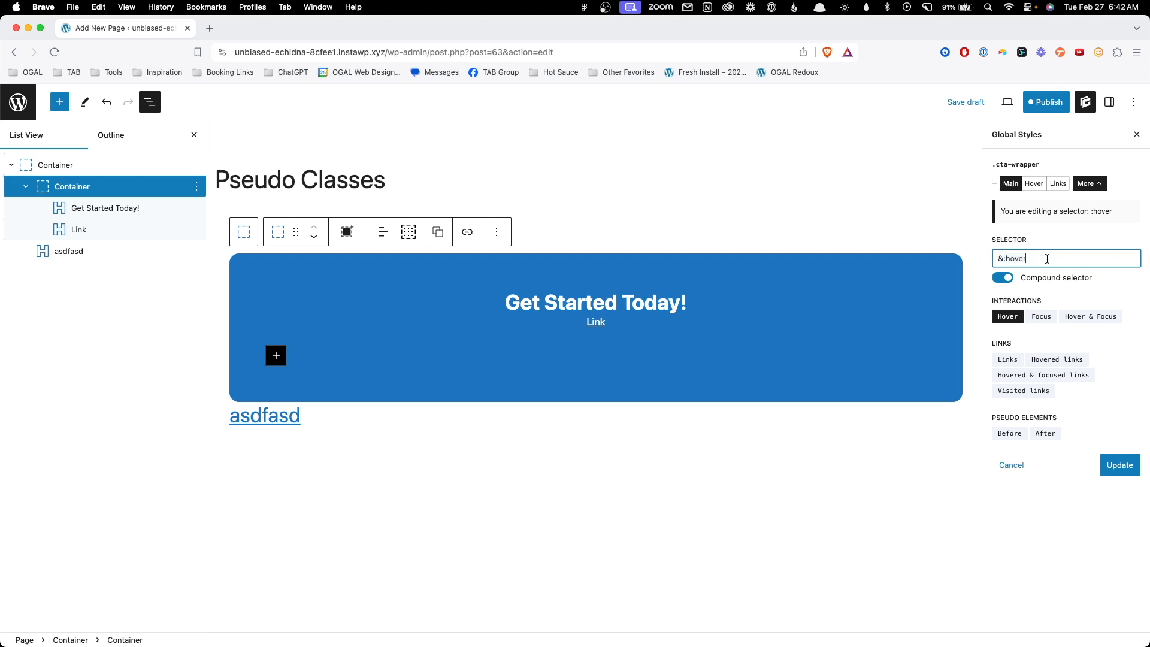
{"action": "left_click", "coordinate": [1003, 278]}
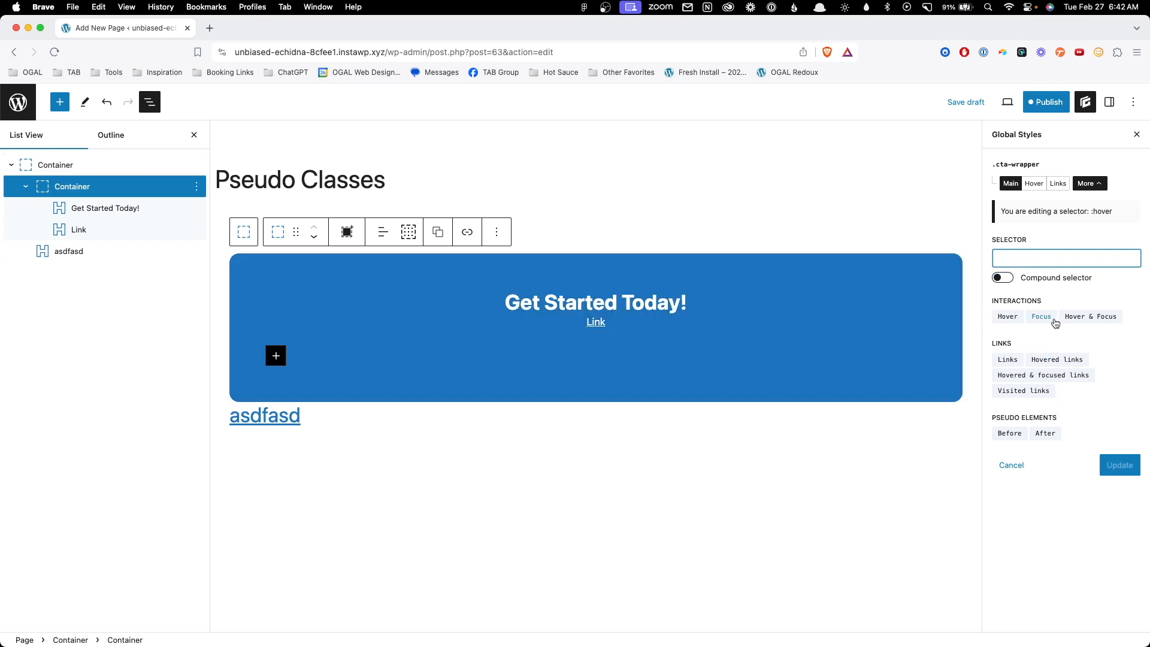
{"action": "left_click", "coordinate": [1065, 258]}
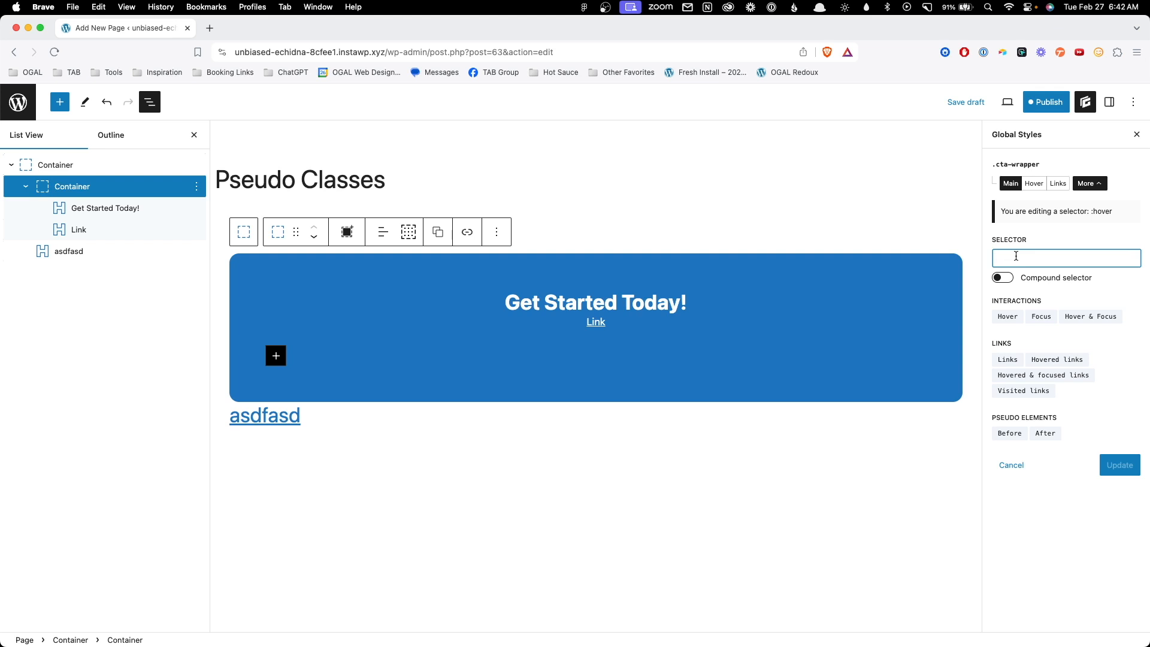
{"action": "type", "text": "h2"}
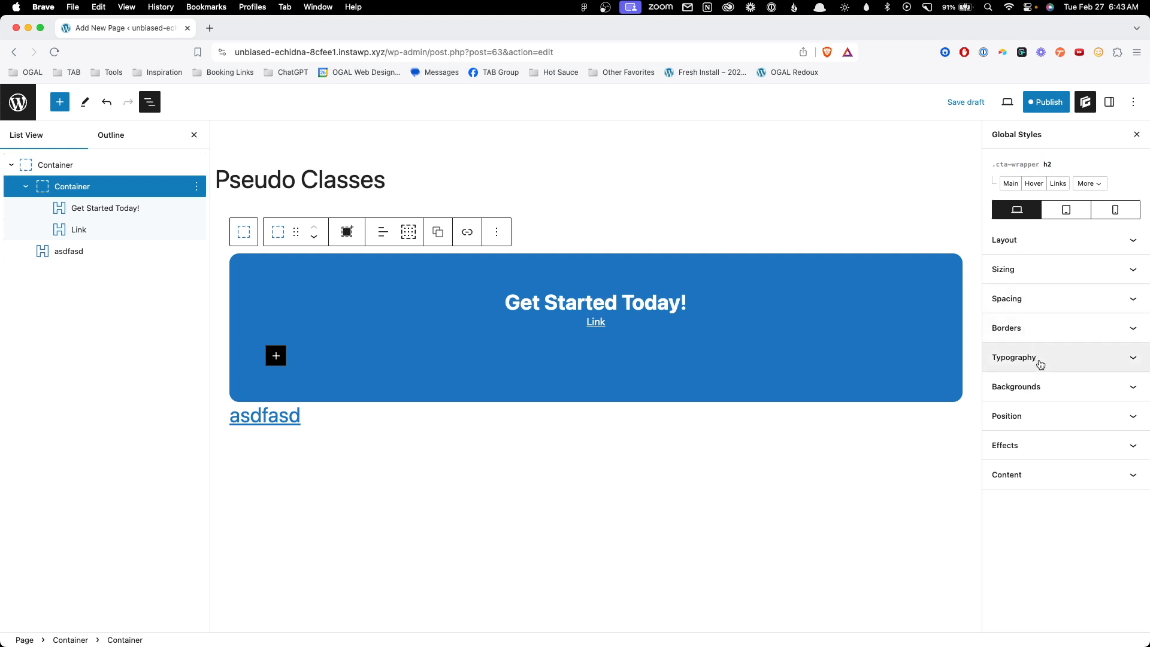
Step: Set the h2 selector's font size to 5rem and compare it with the asdfasd heading
{"action": "left_click", "coordinate": [1013, 357]}
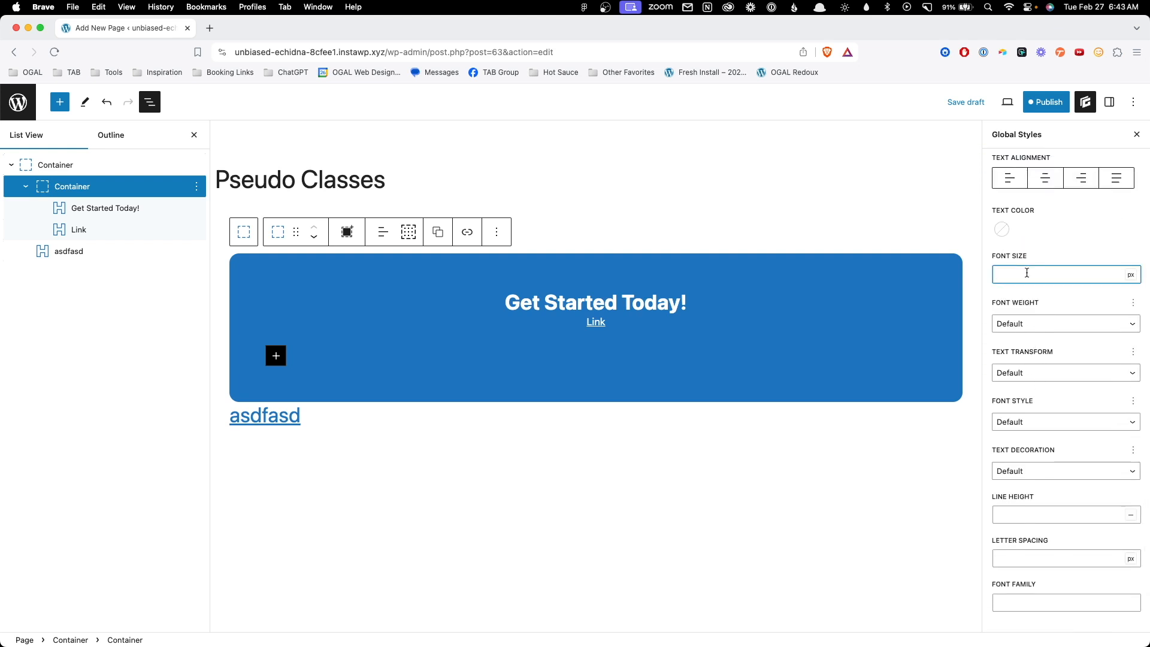
{"action": "type", "text": "5"}
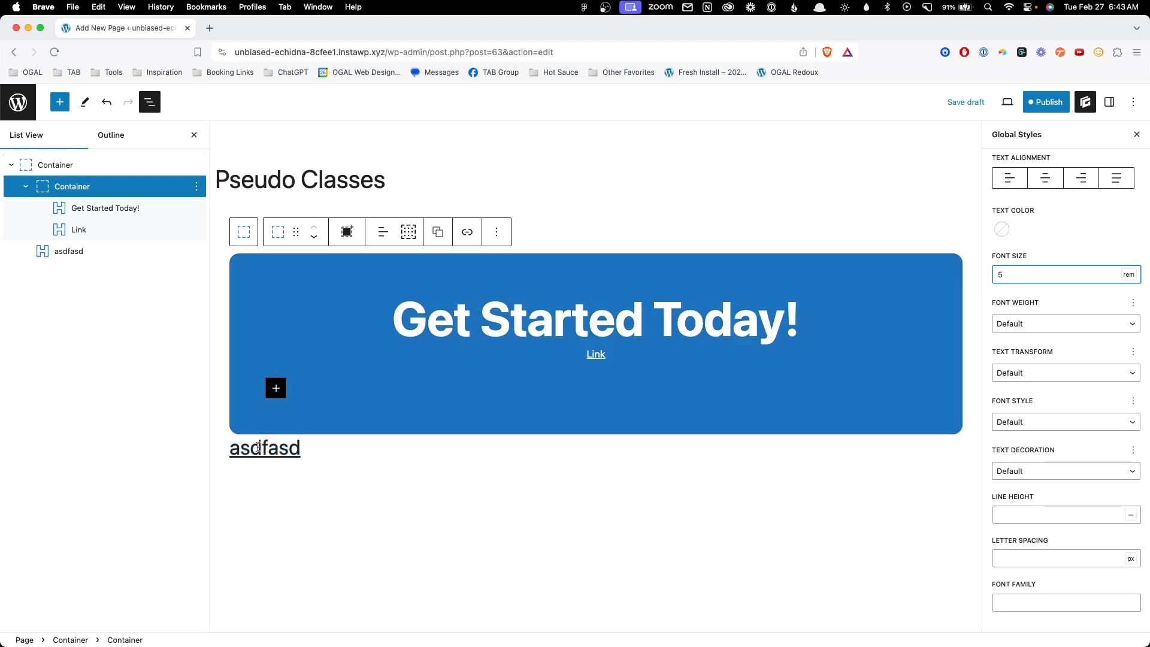
{"action": "left_click", "coordinate": [264, 448]}
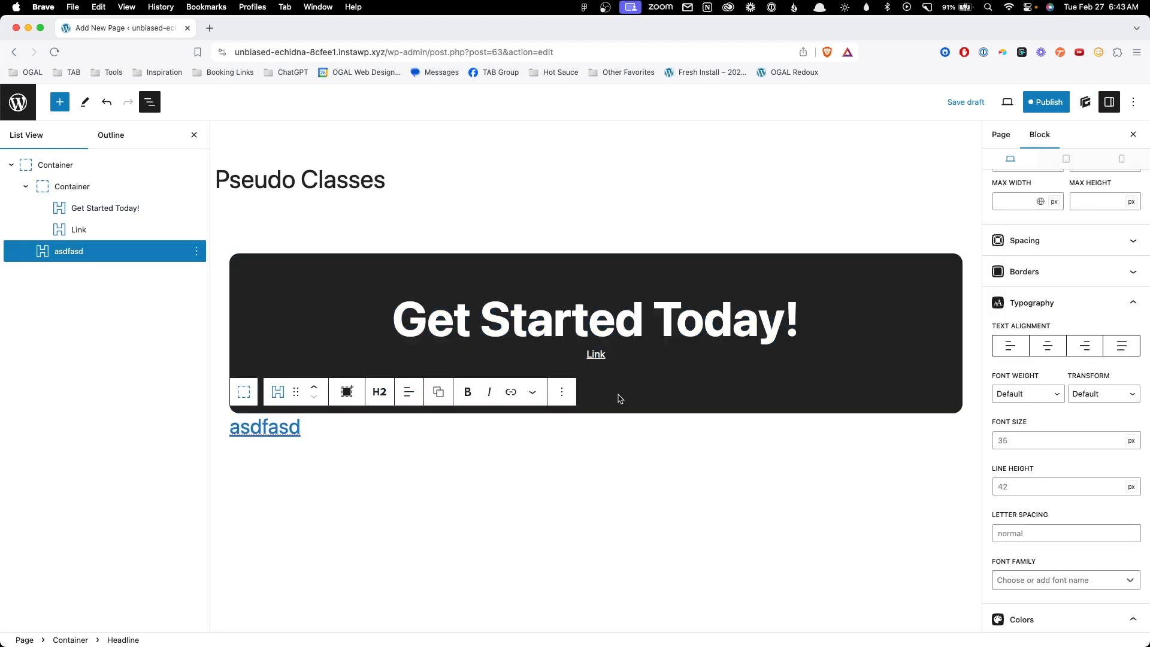
{"action": "left_click", "coordinate": [71, 187]}
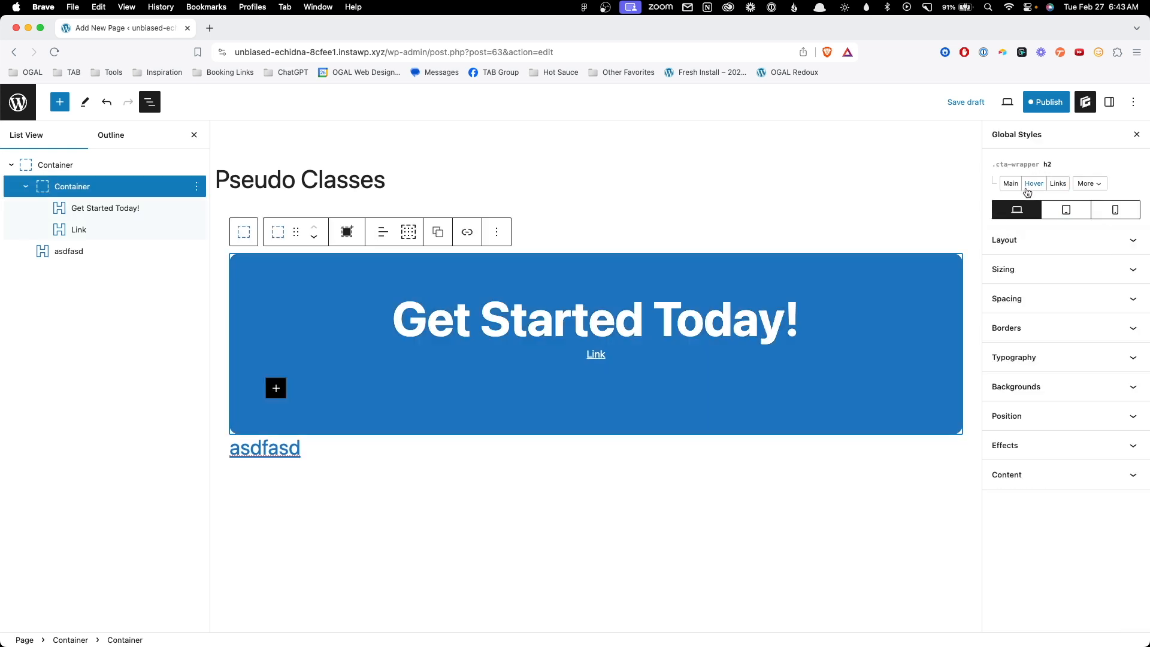
Step: List the .cta-wrapper selectors, now including h2 alongside Hover and Links
{"action": "left_click", "coordinate": [1089, 183]}
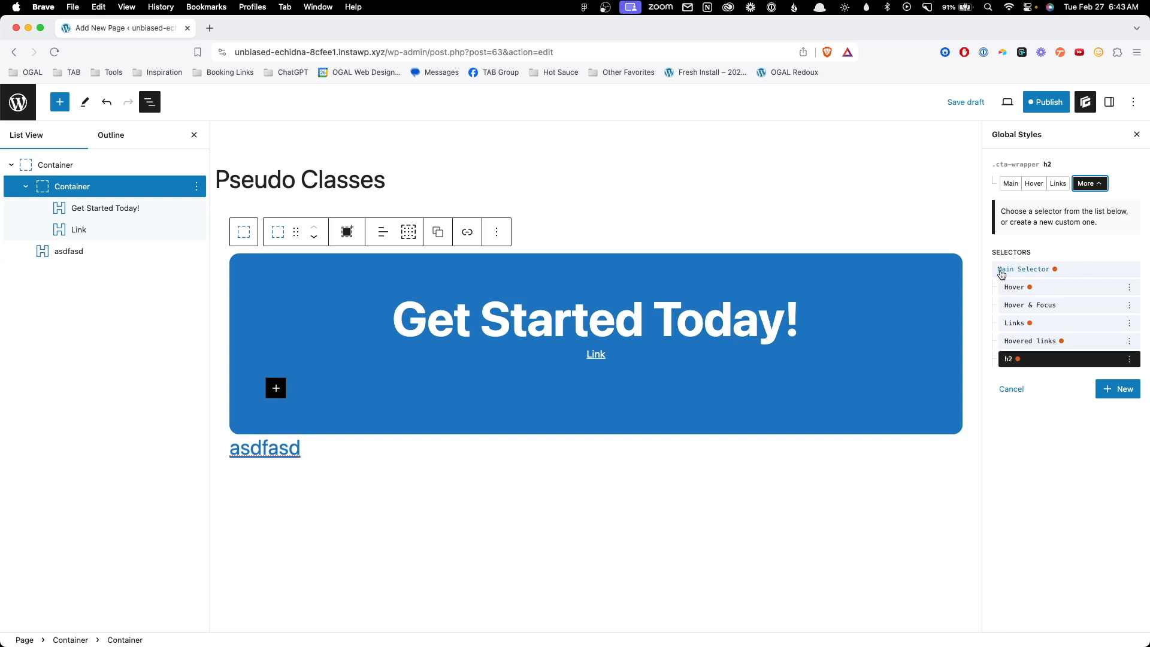
{"action": "mouse_move", "coordinate": [1020, 359]}
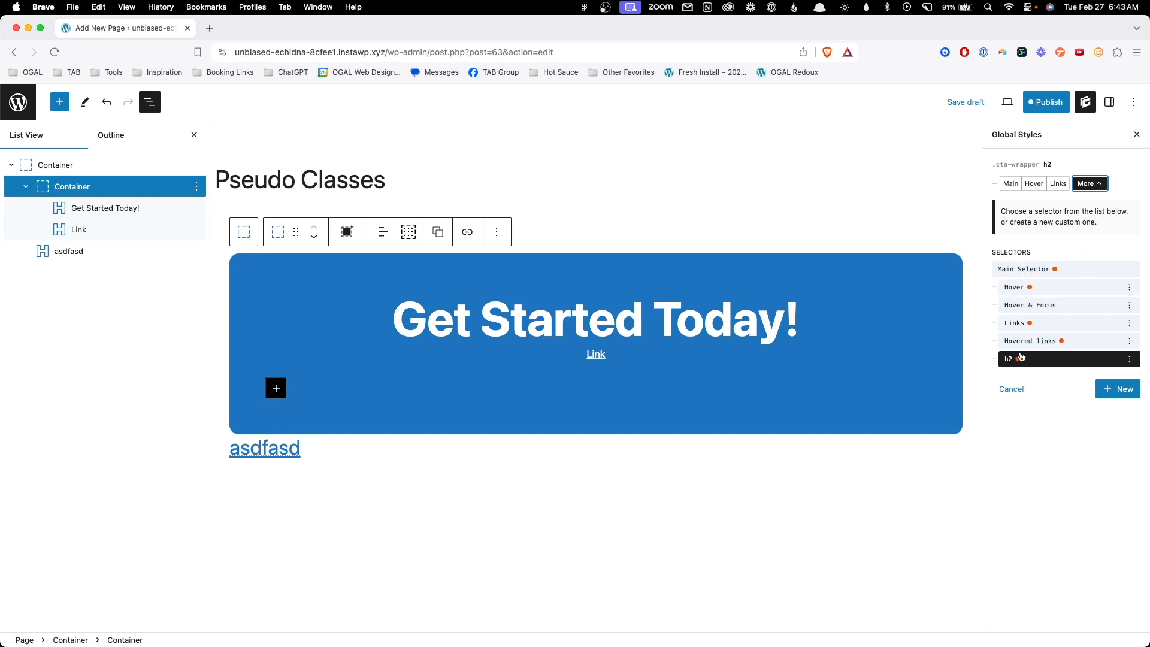
{"action": "mouse_move", "coordinate": [1019, 359]}
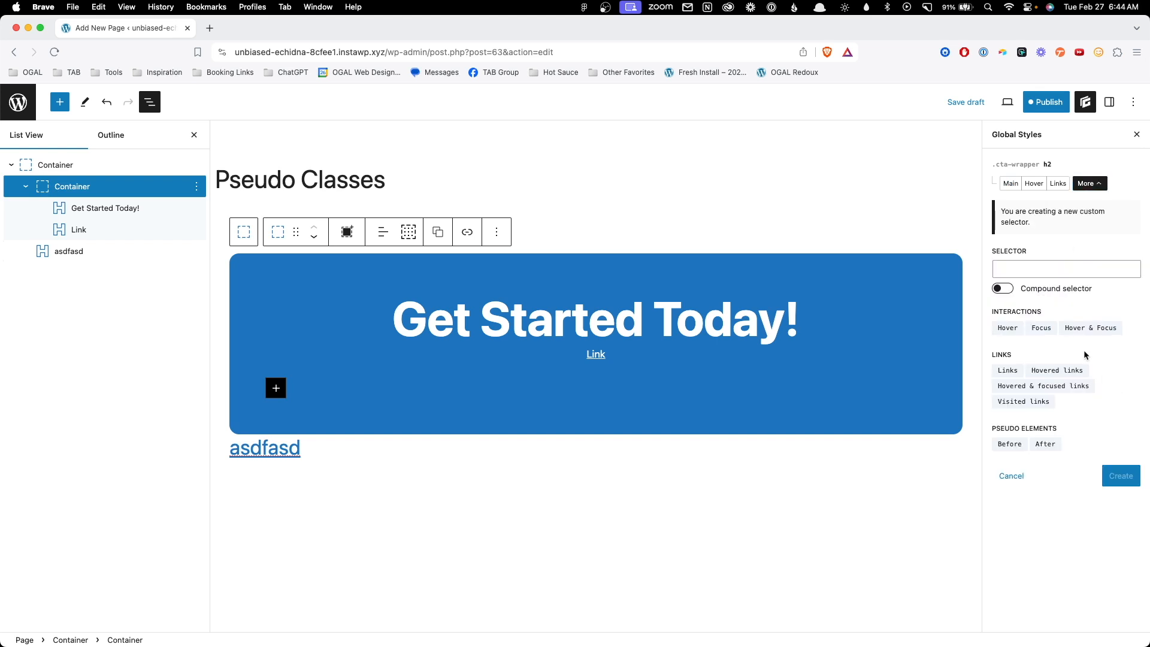
Step: Open a new custom selector form for .cta-wrapper and clear its Compound toggle
{"action": "left_click", "coordinate": [1066, 268]}
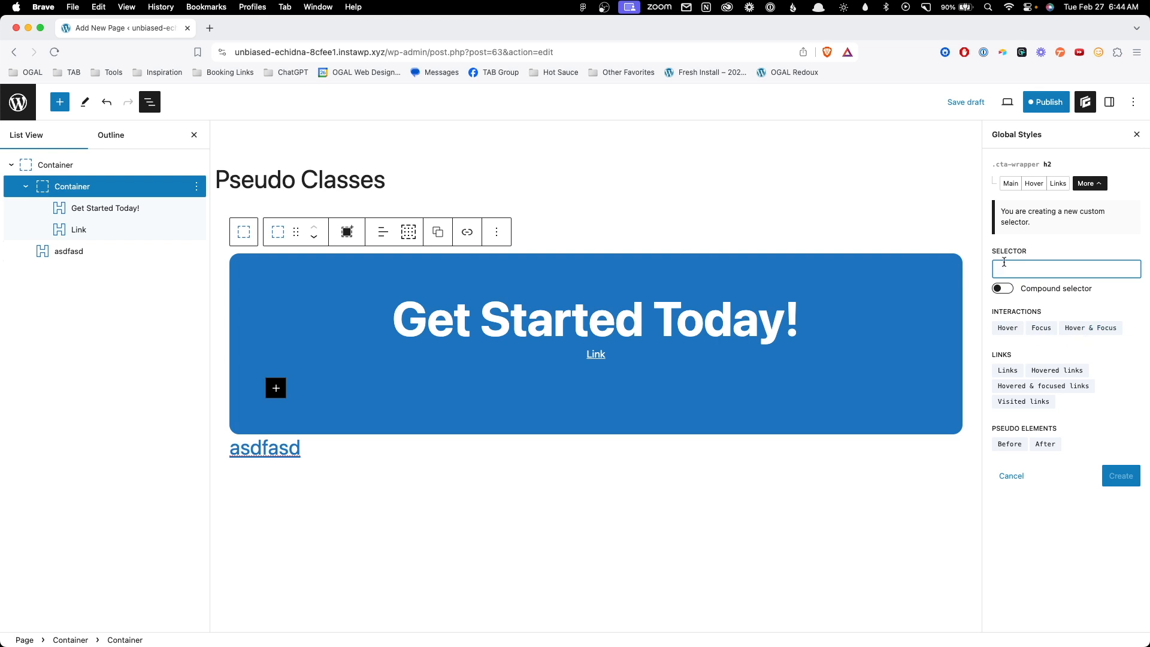
{"action": "left_click", "coordinate": [1066, 269]}
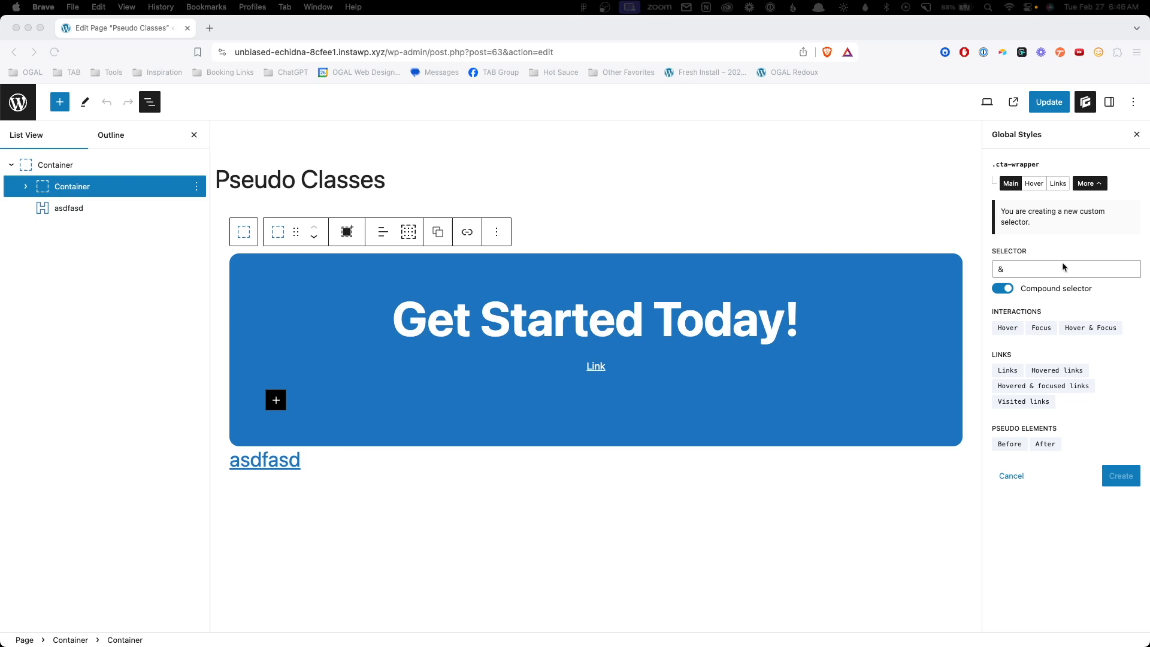
{"action": "left_click", "coordinate": [1004, 288]}
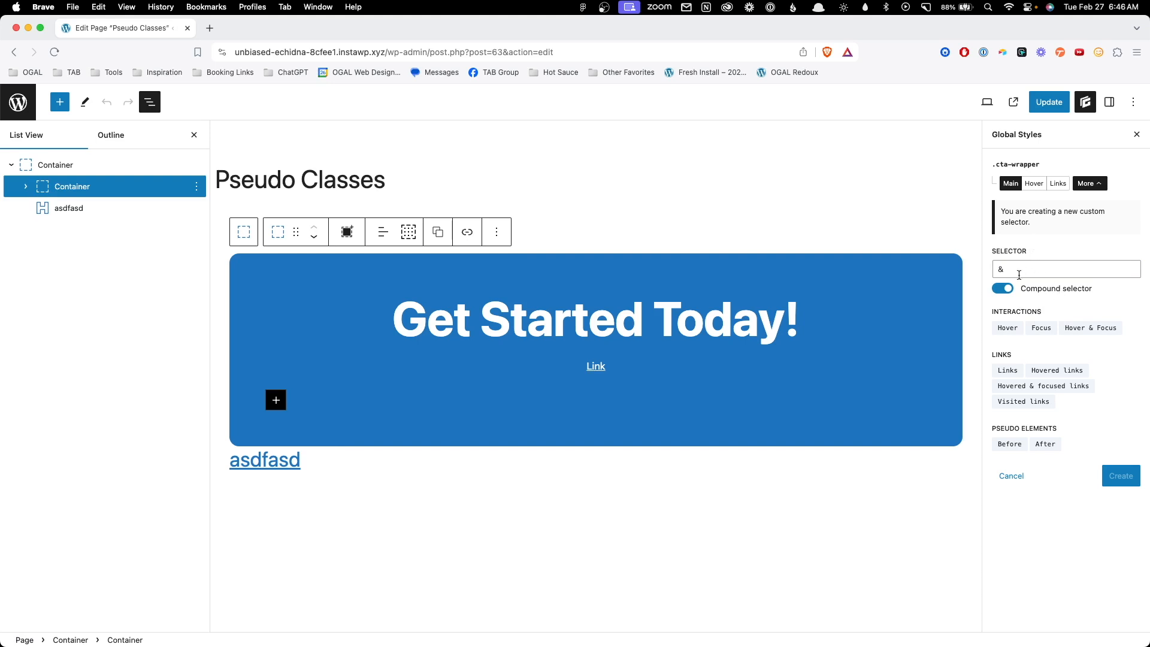
{"action": "left_click", "coordinate": [1003, 288]}
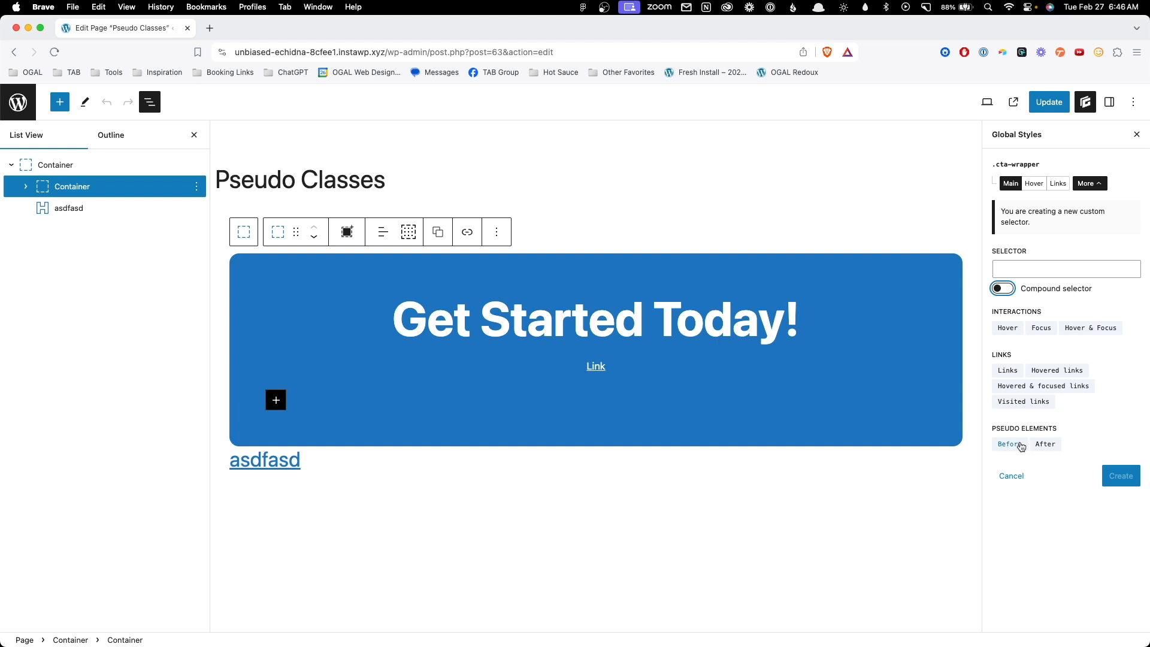
{"action": "mouse_move", "coordinate": [1075, 428]}
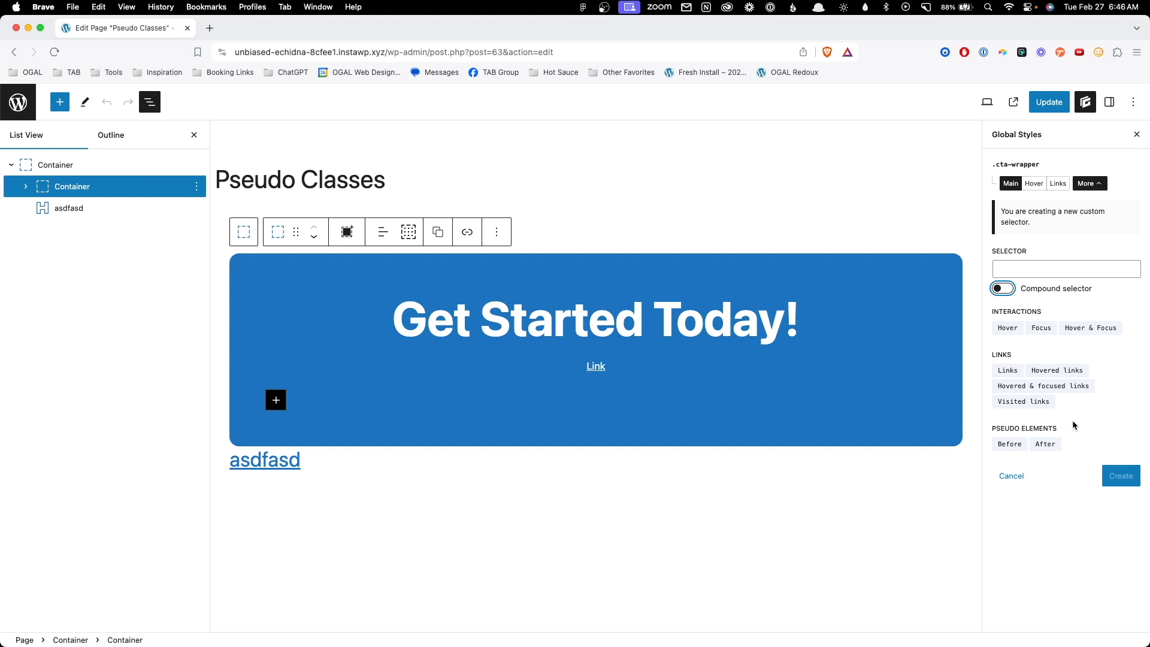
{"action": "mouse_move", "coordinate": [1047, 438]}
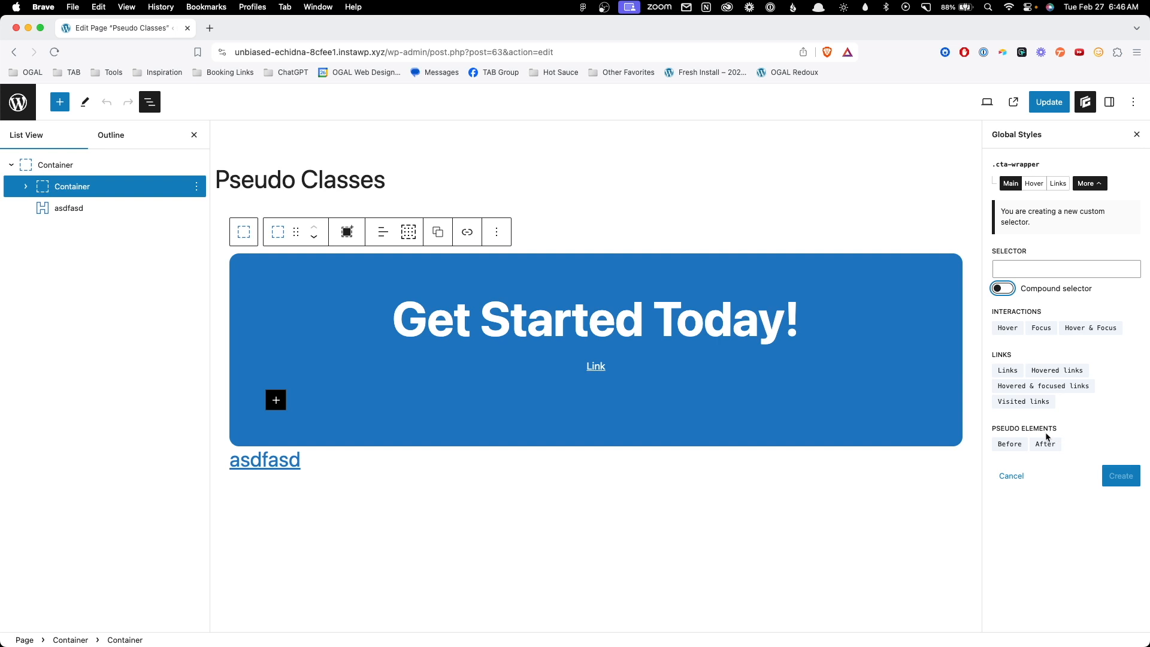
{"action": "mouse_move", "coordinate": [1007, 163]}
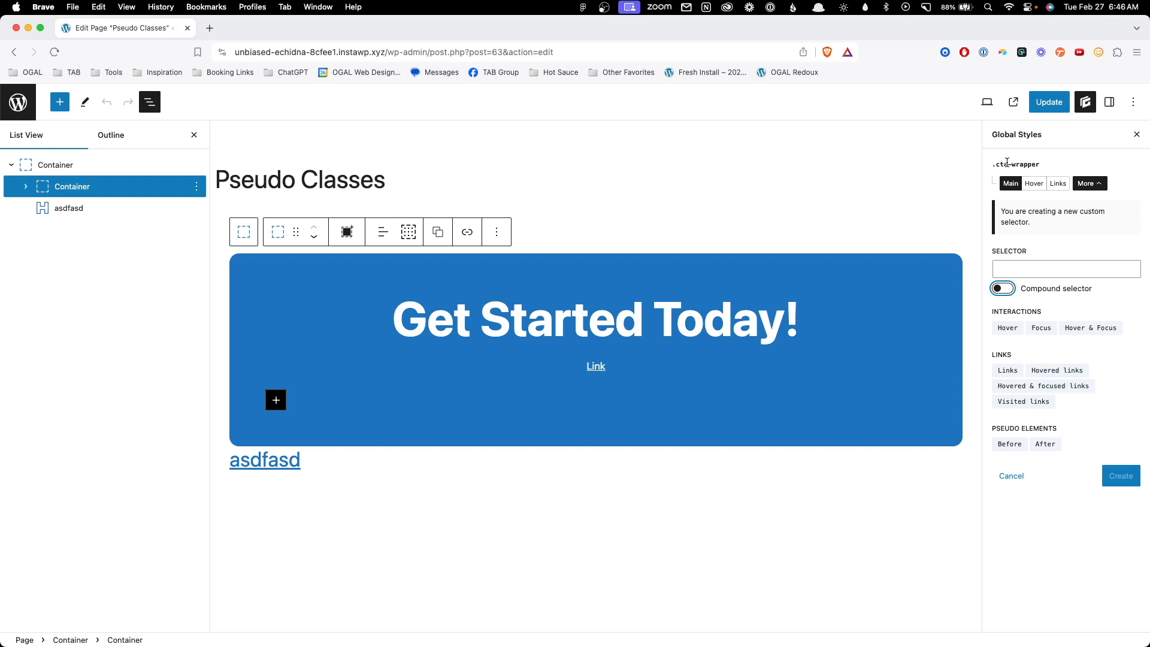
Step: Create a .cta-wrapper:before pseudo-element selector sized 50 px wide and 50 px tall
{"action": "left_click", "coordinate": [1009, 444]}
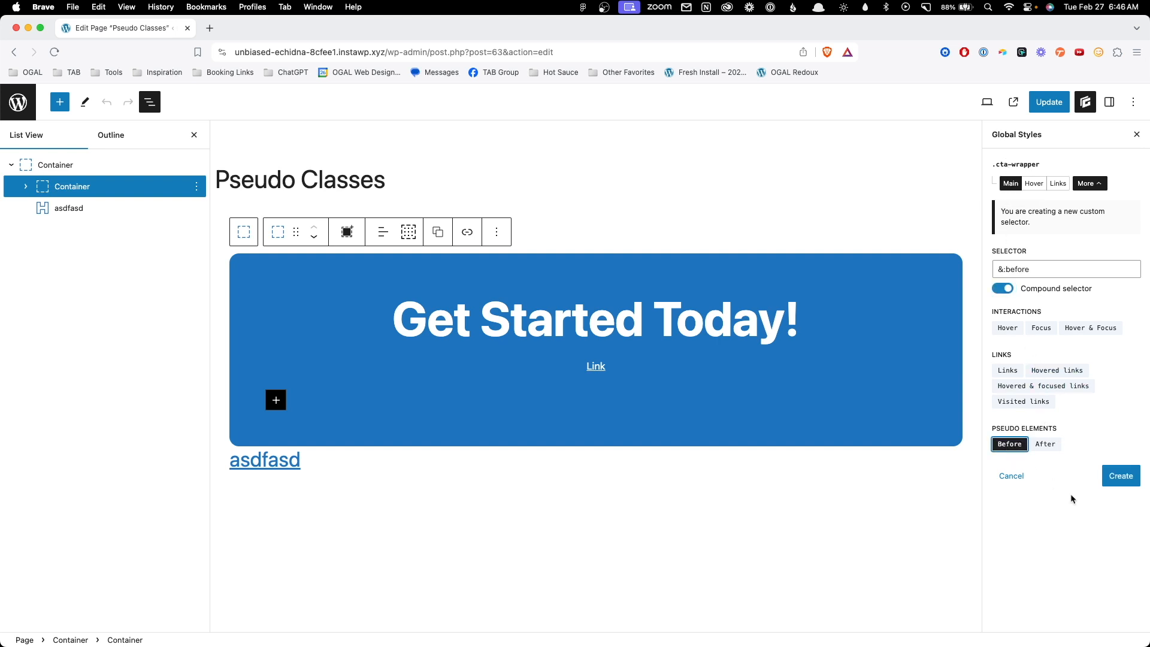
{"action": "left_click", "coordinate": [1121, 475]}
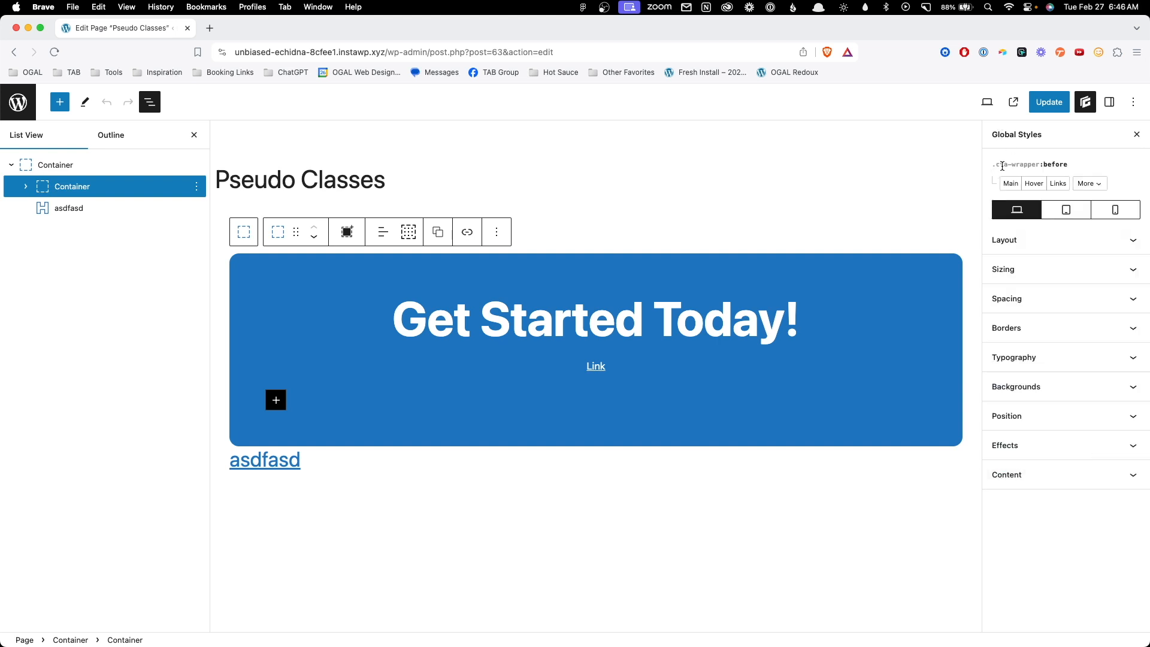
{"action": "mouse_move", "coordinate": [1044, 273]}
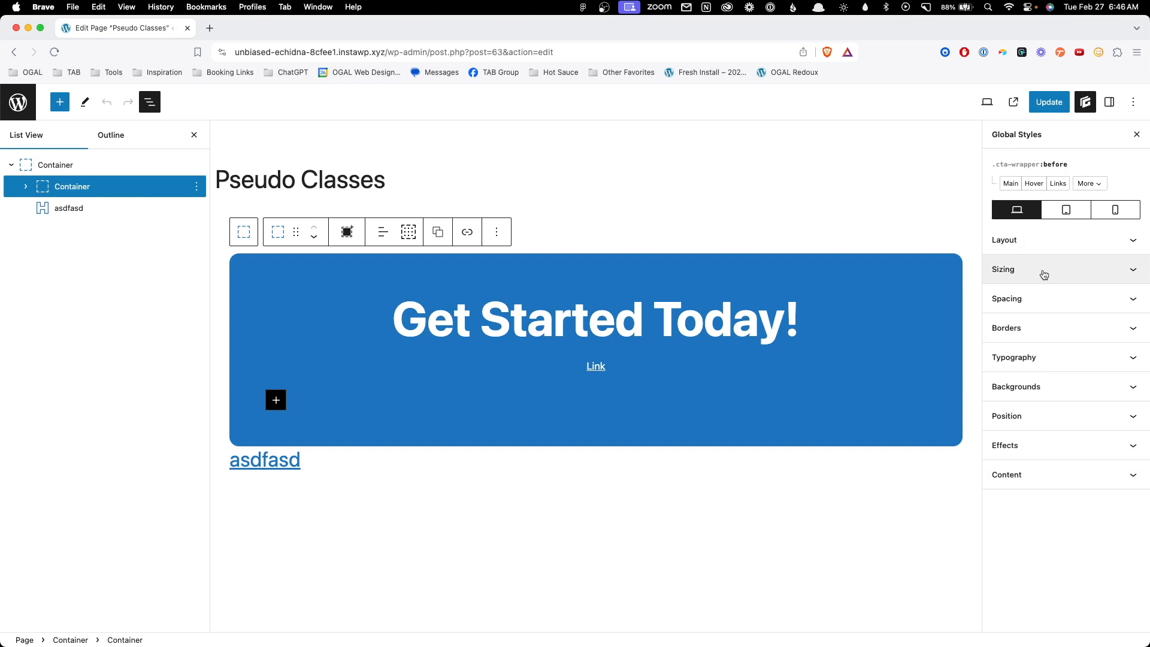
{"action": "left_click", "coordinate": [1064, 269]}
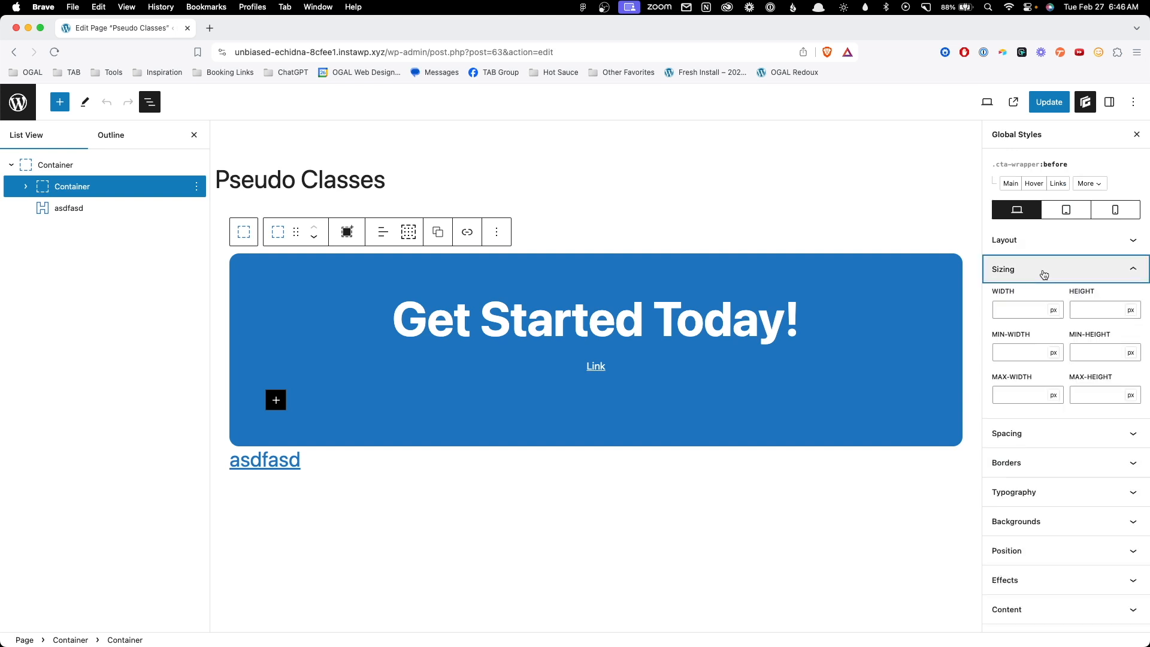
{"action": "type", "text": "50"}
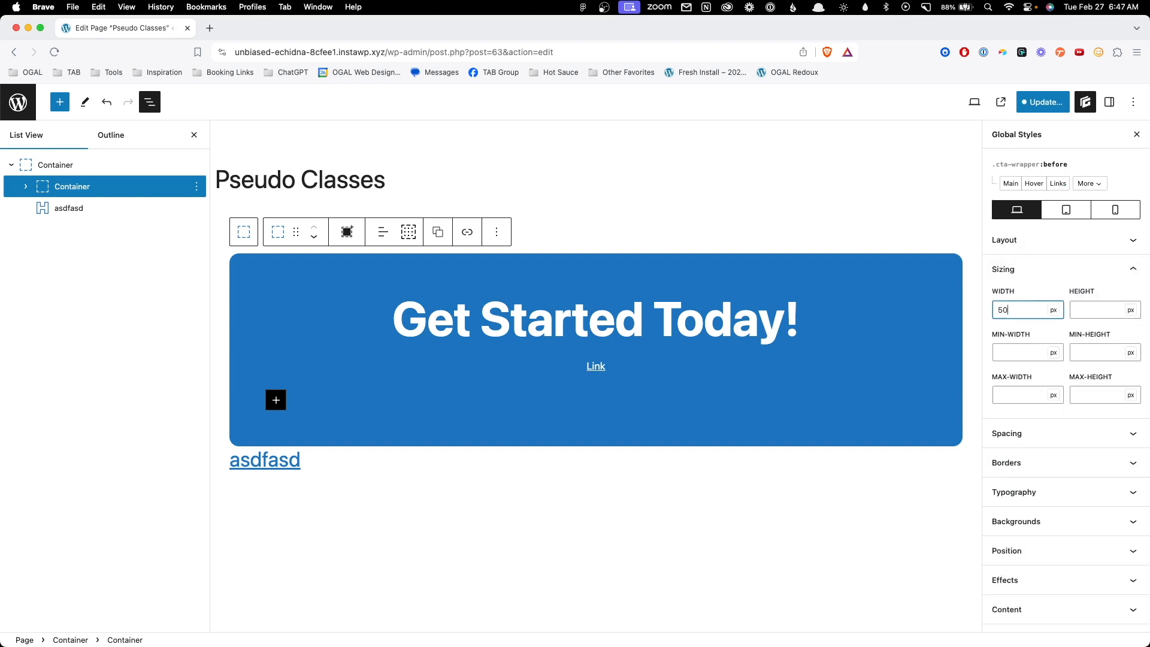
{"action": "type", "text": "5"}
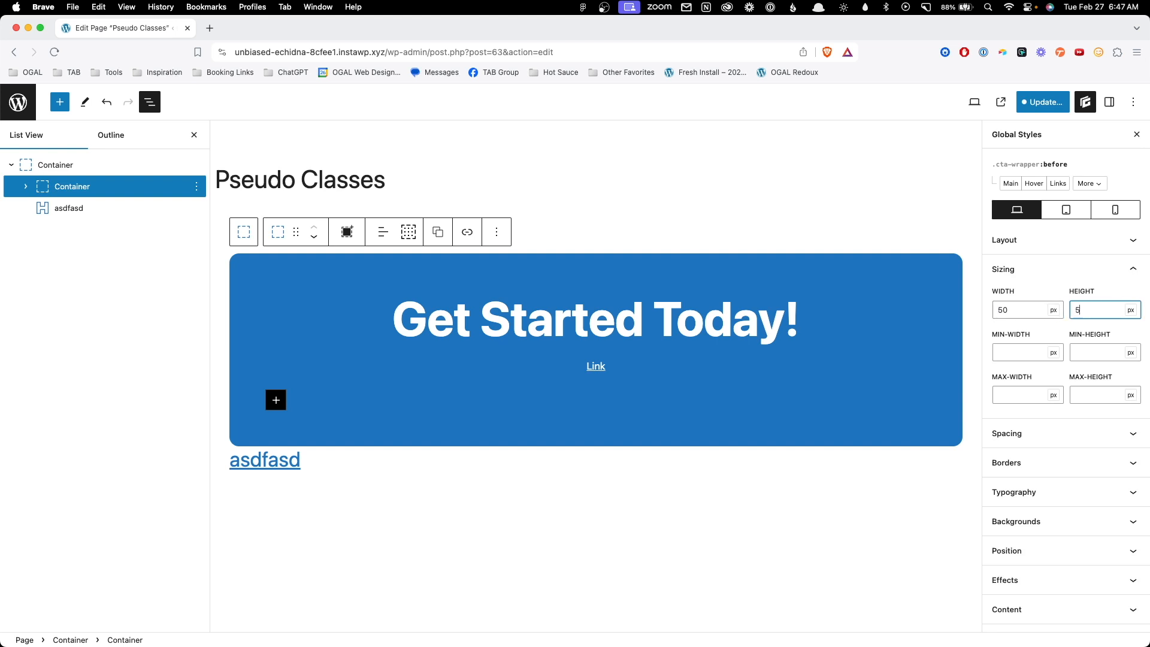
{"action": "type", "text": "0"}
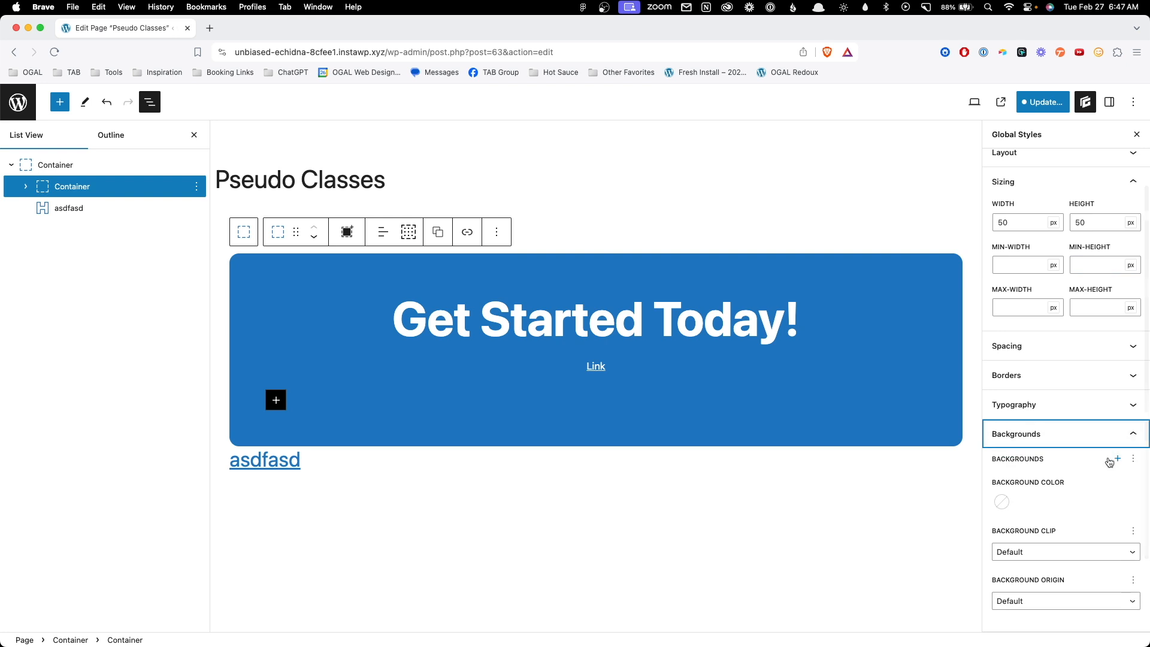
Step: Give the ::before element a red background and absolute positioning at top 0, left 0
{"action": "left_click", "coordinate": [1002, 502]}
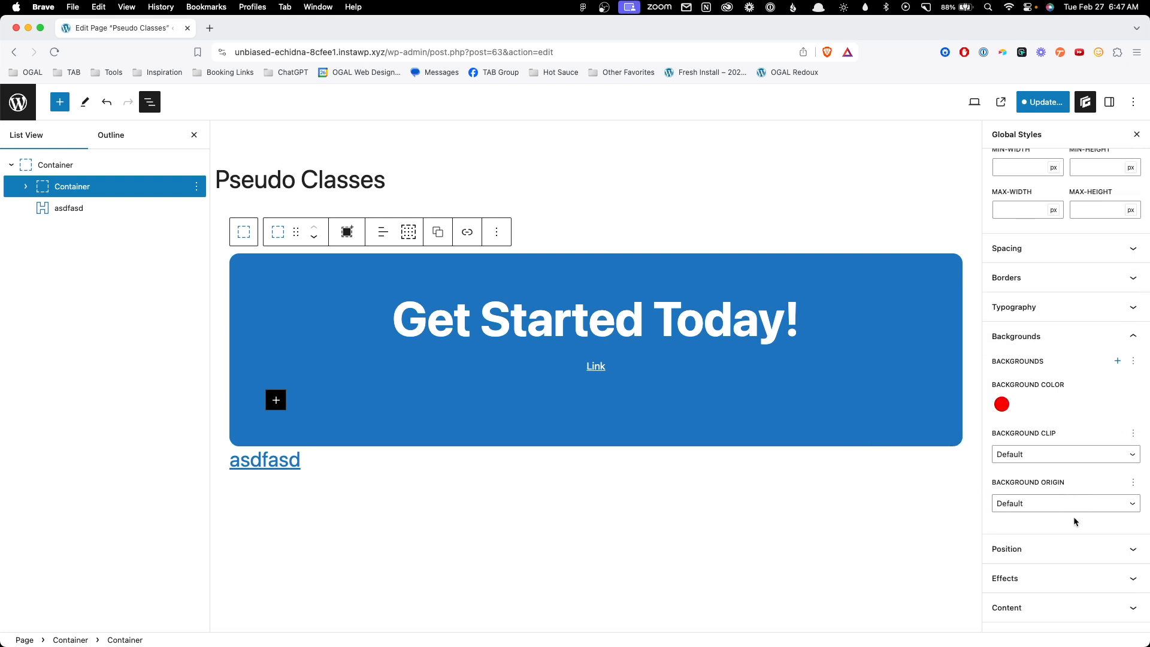
{"action": "left_click", "coordinate": [1007, 550]}
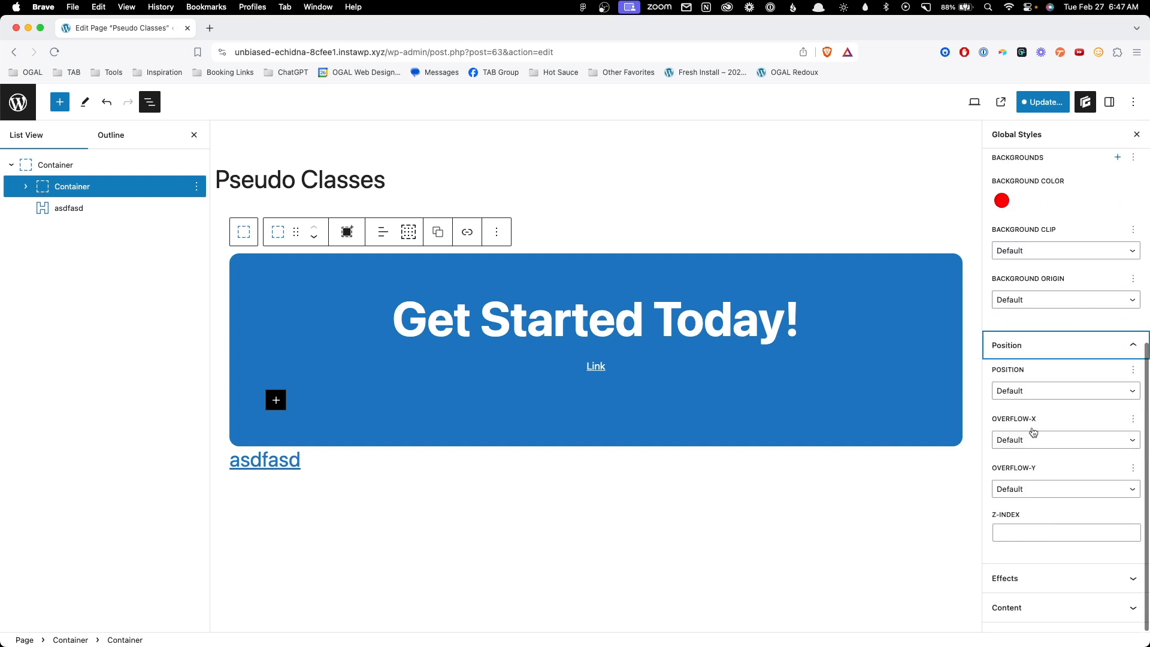
{"action": "left_click", "coordinate": [1065, 390]}
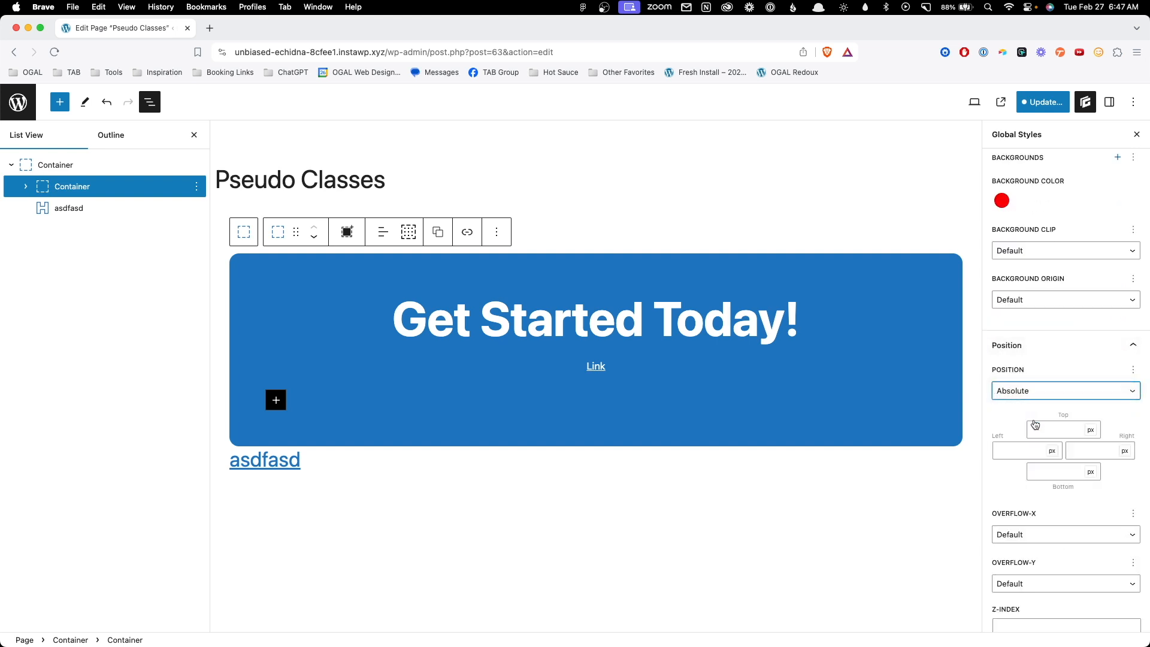
{"action": "type", "text": "0"}
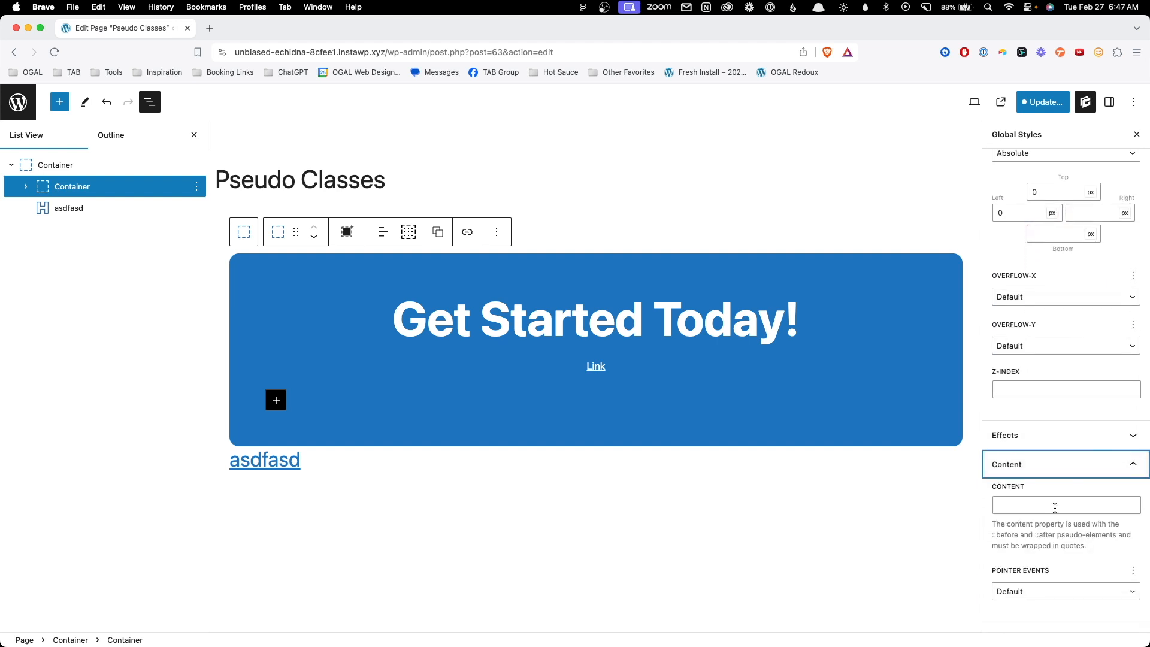
Step: Set the ::before content to empty quotes so the square renders, with top offset -24
{"action": "left_click", "coordinate": [1064, 504]}
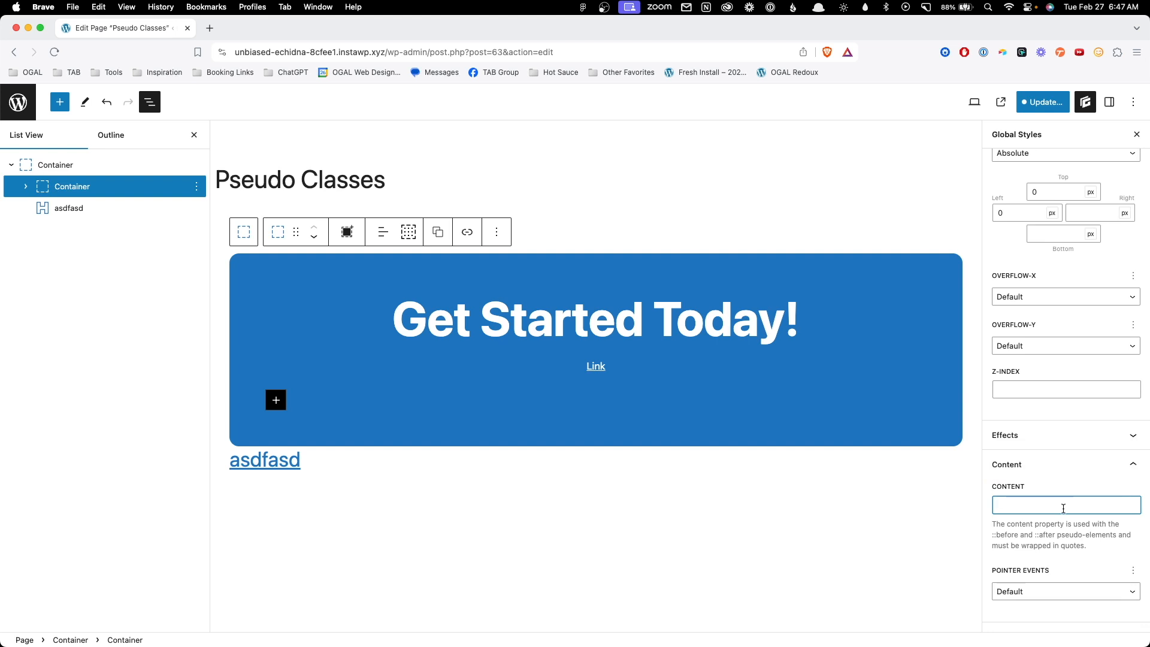
{"action": "type", "text": "\""}
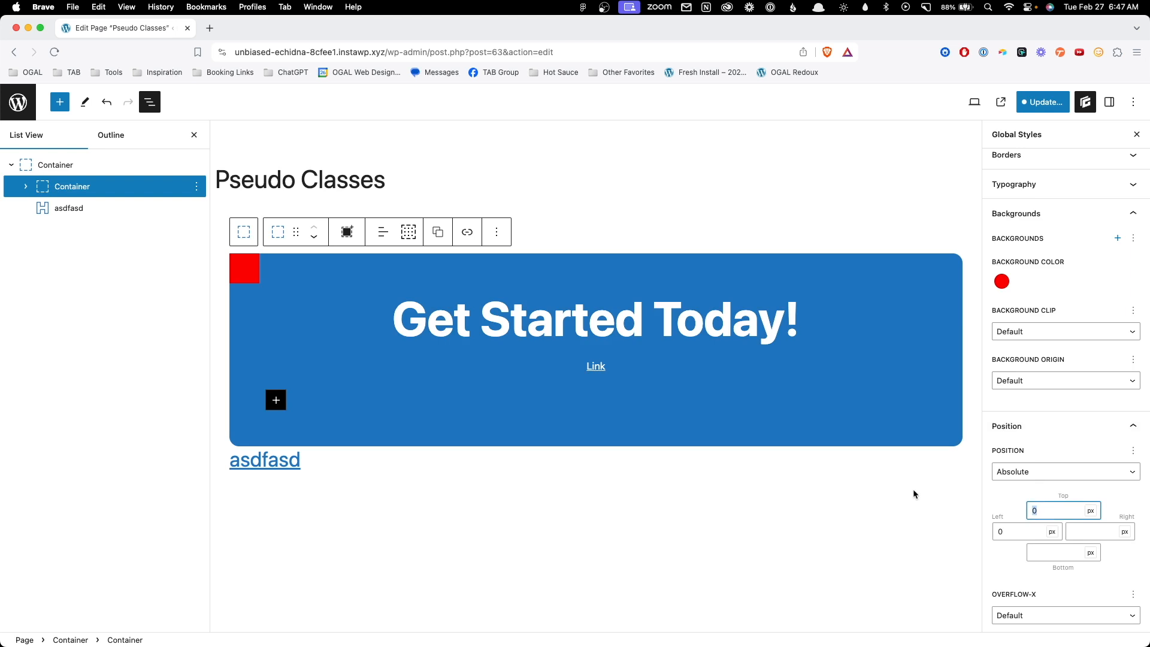
{"action": "type", "text": "-24"}
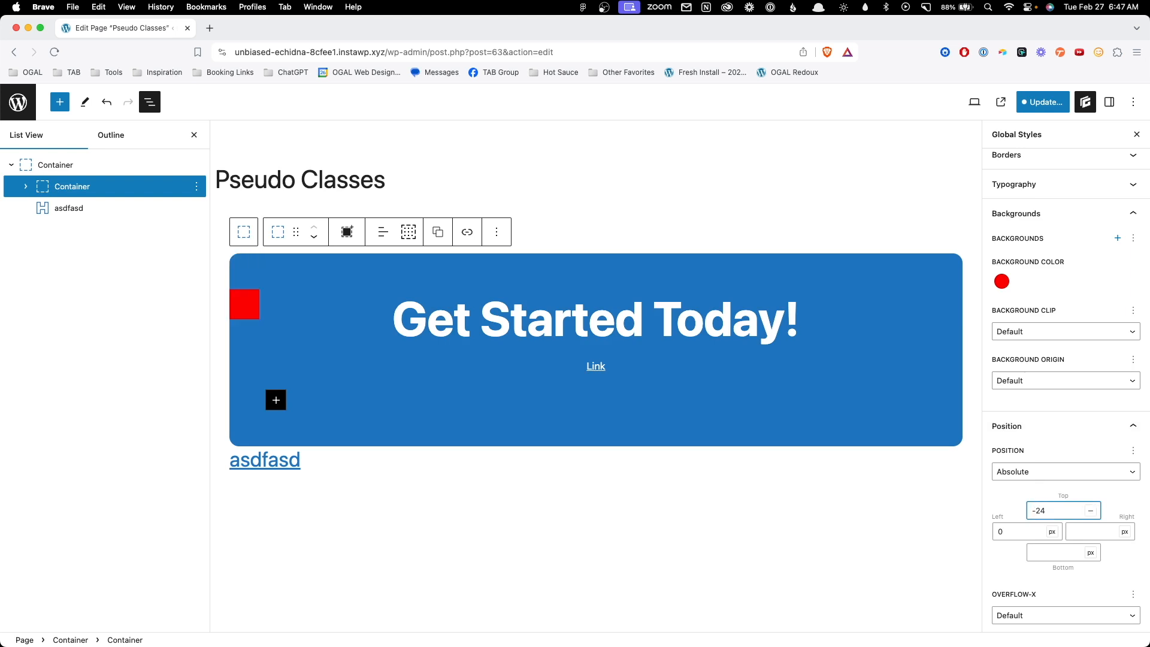
{"action": "left_click", "coordinate": [1022, 531]}
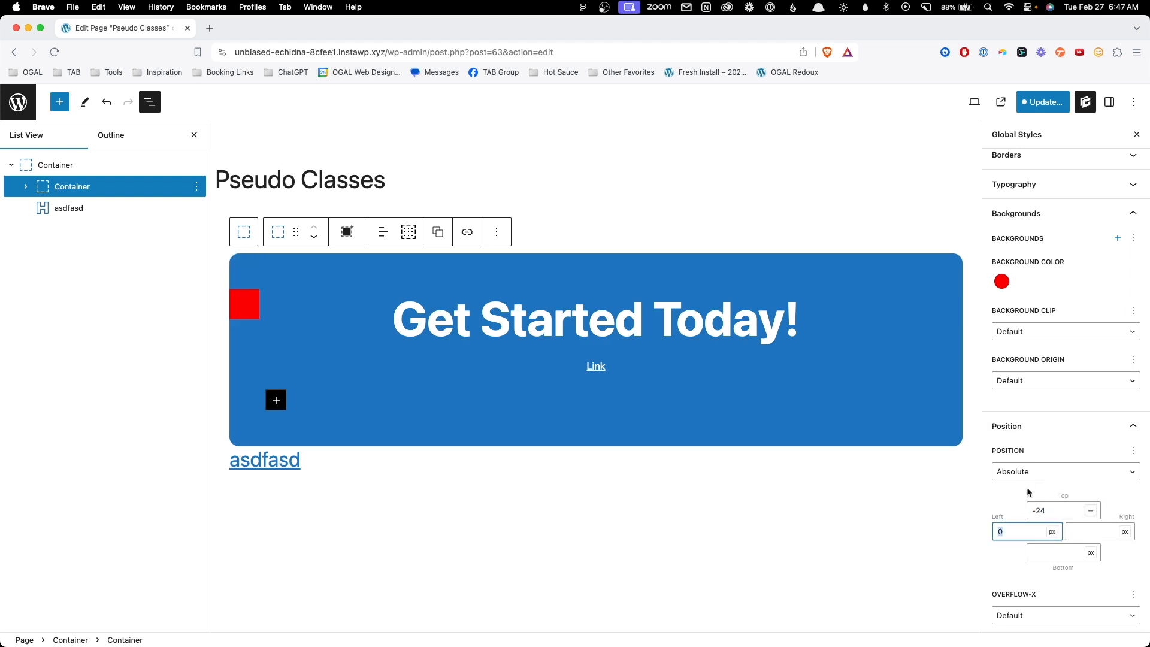